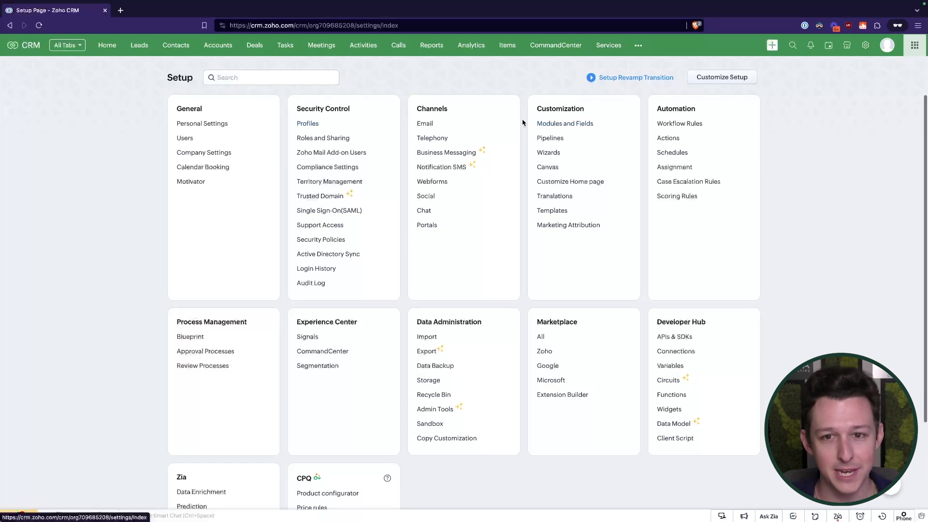
mouse_move(431, 47)
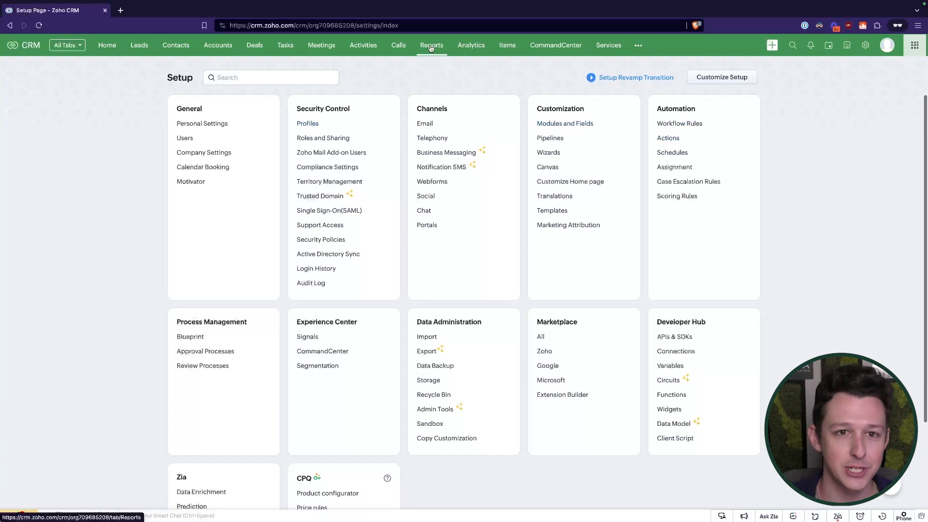
mouse_move(448, 65)
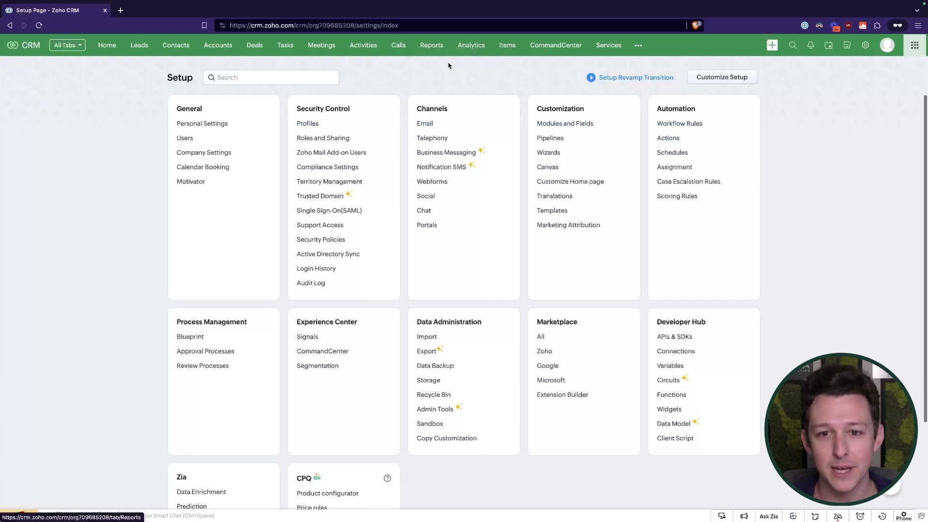
mouse_move(501, 90)
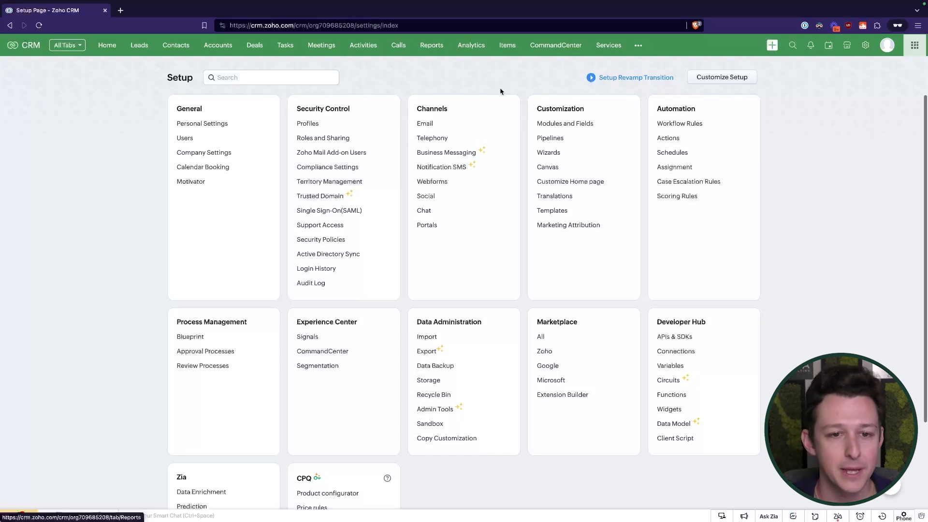
Launch Admin Tools from Data Administration and reach its Get Started feature grid.
scroll("down", 3)
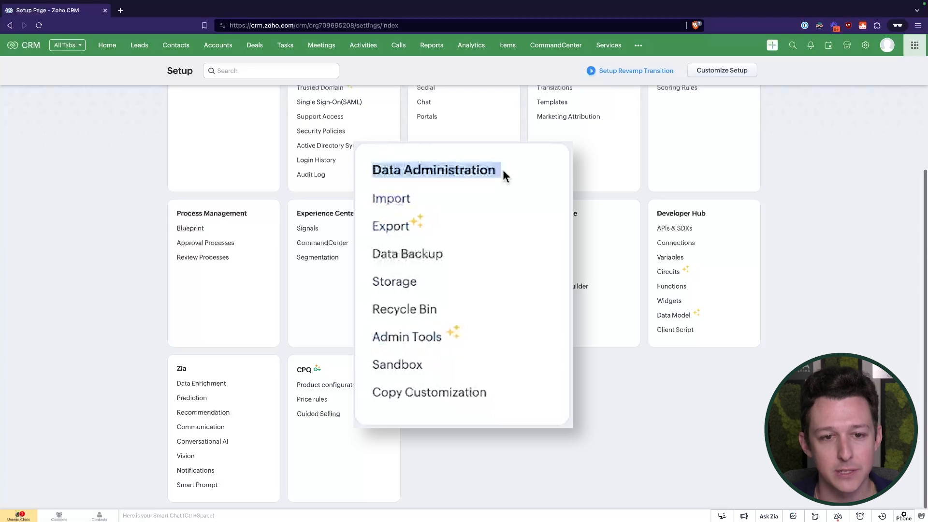
mouse_move(417, 343)
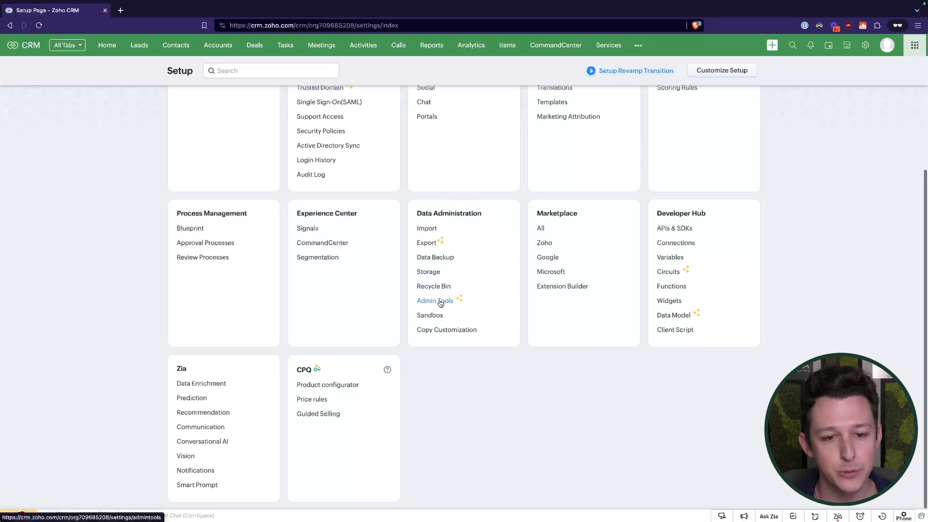
left_click(435, 300)
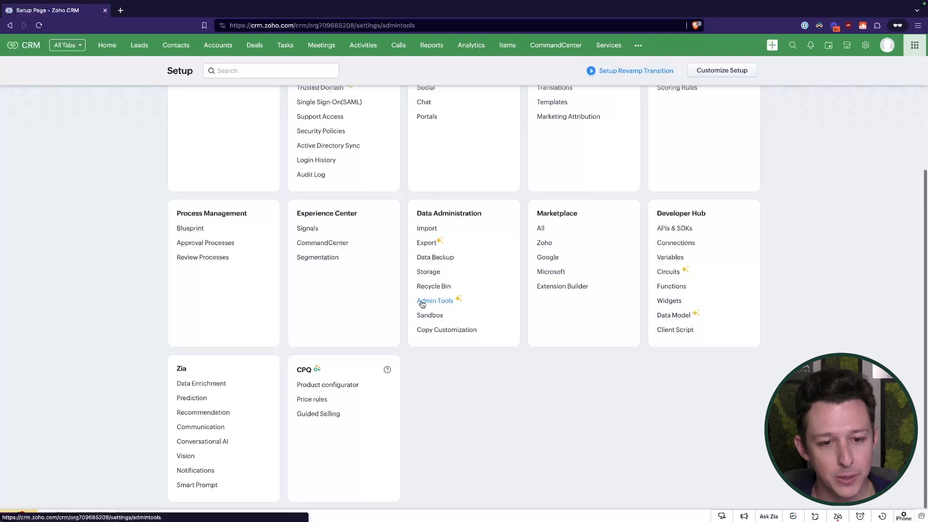
left_click(435, 301)
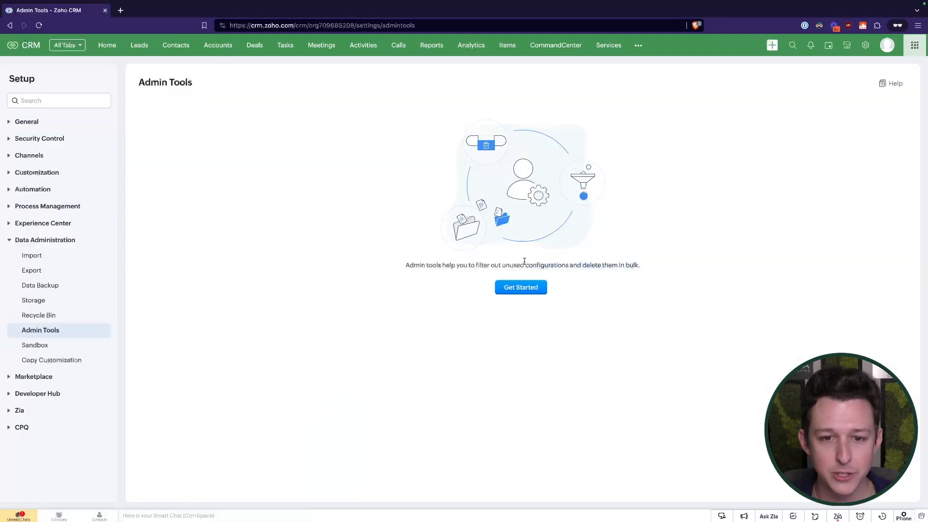
left_click(520, 287)
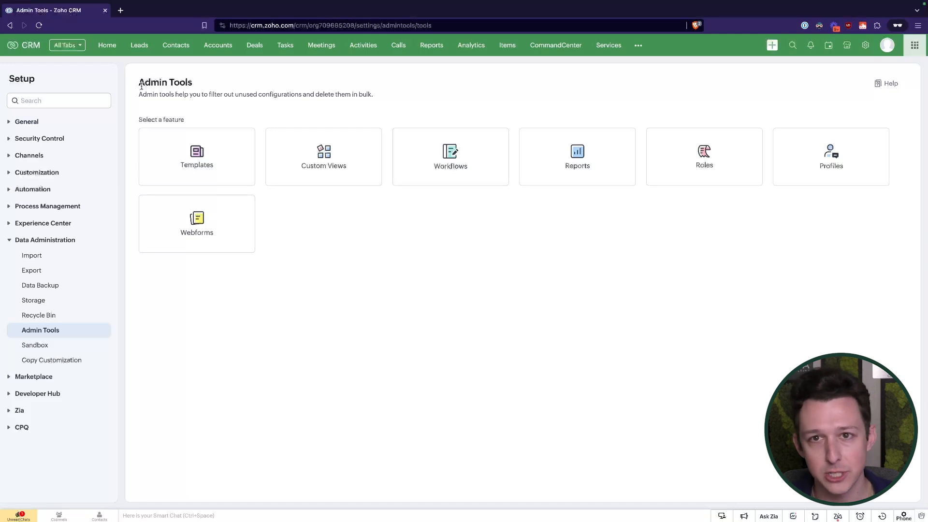
left_click(197, 154)
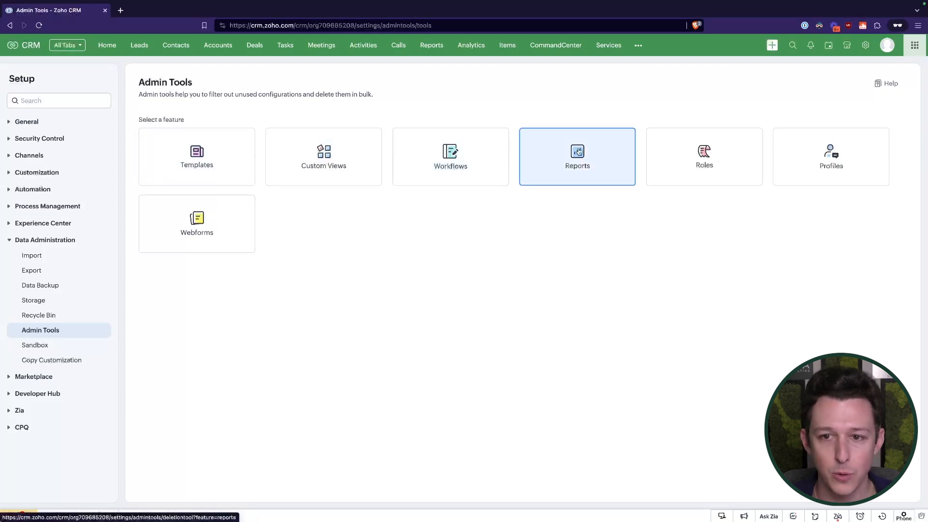
mouse_move(271, 217)
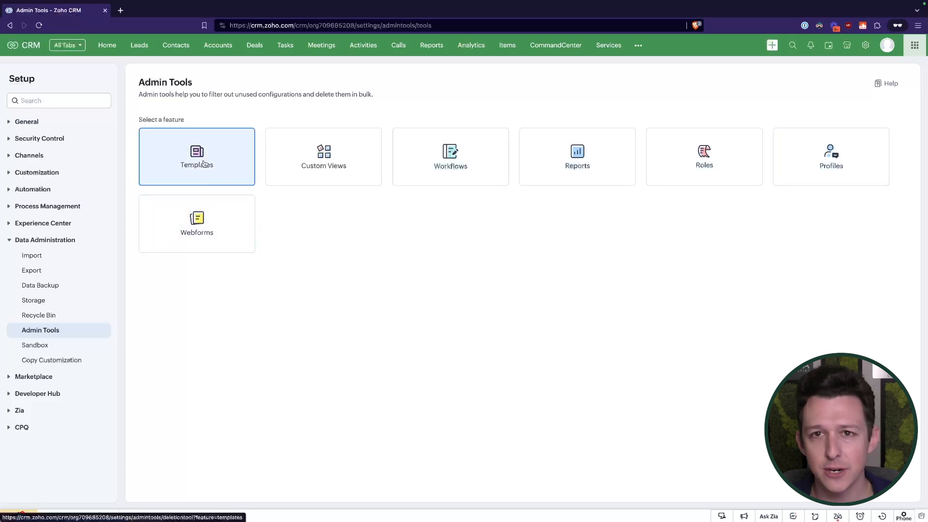
left_click(197, 157)
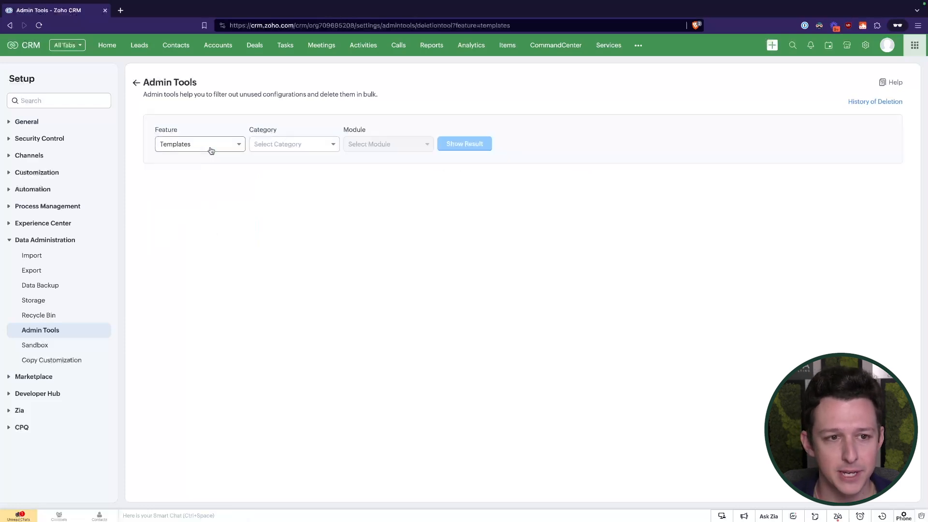
left_click(294, 144)
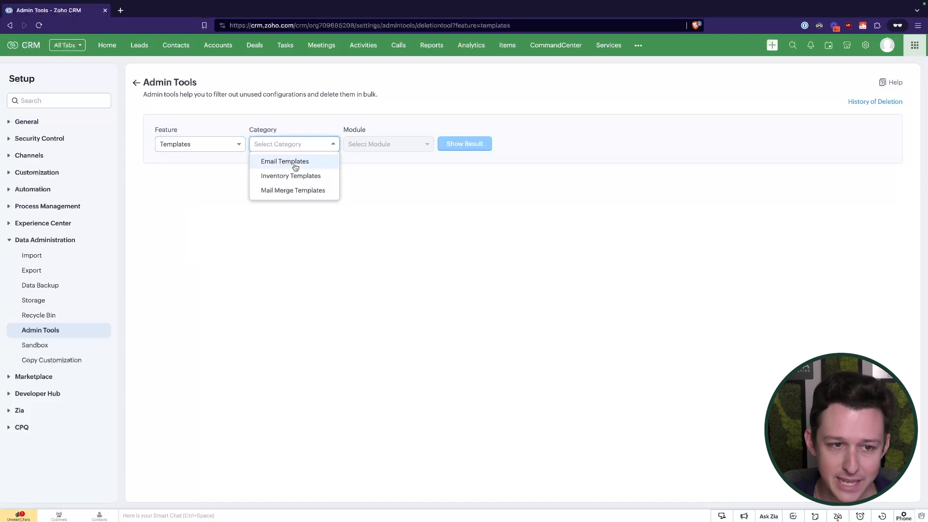
mouse_move(290, 190)
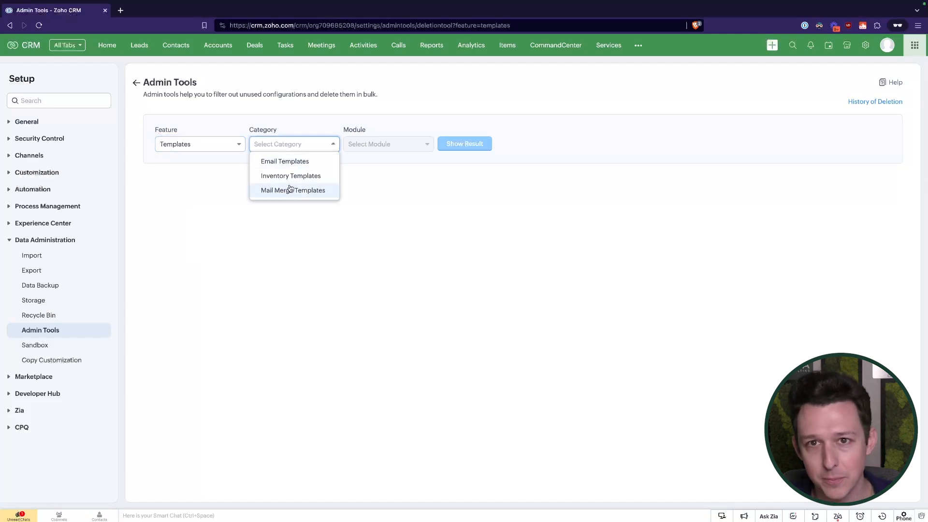
mouse_move(292, 178)
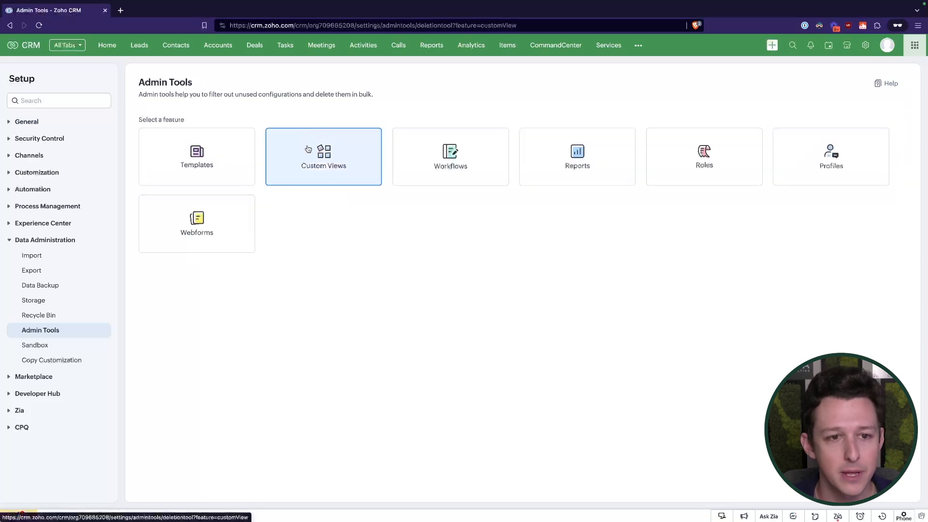
Choose Custom Views for the Leads module and browse the saved lead views under All Leads.
left_click(323, 157)
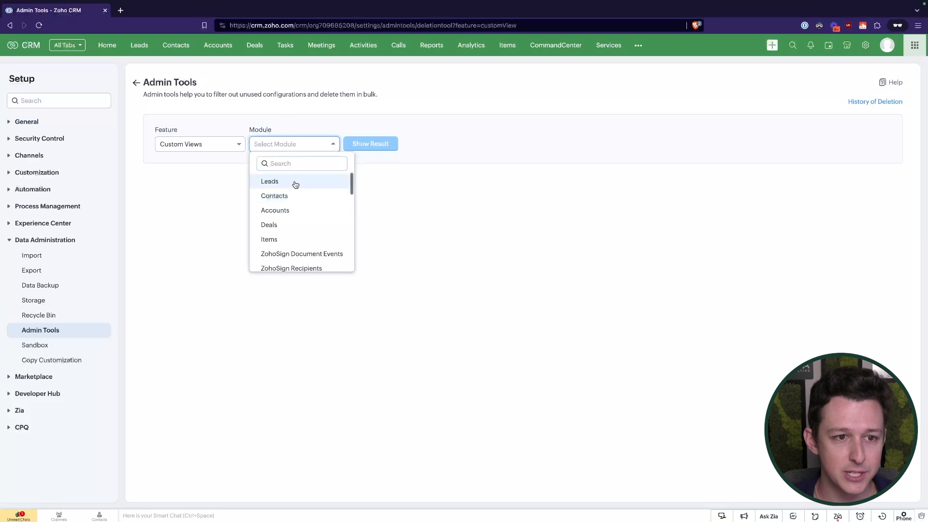
left_click(269, 182)
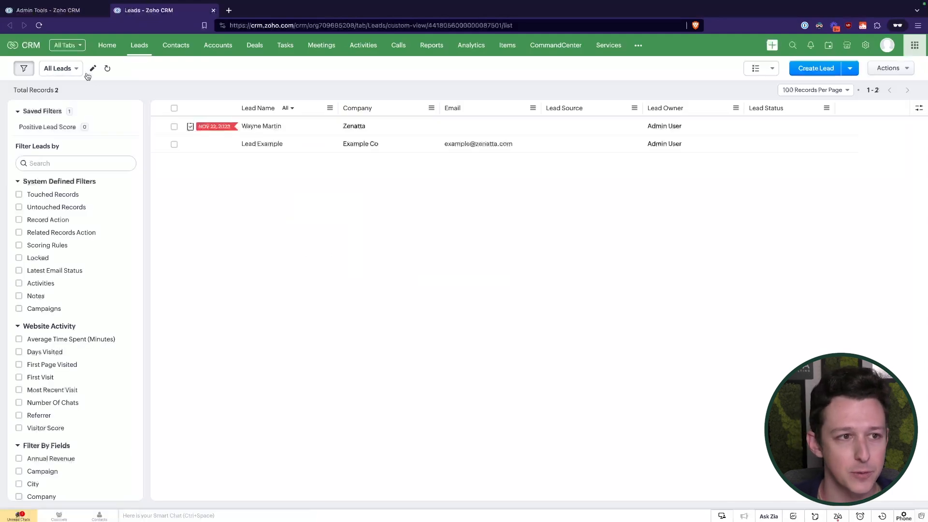
left_click(60, 67)
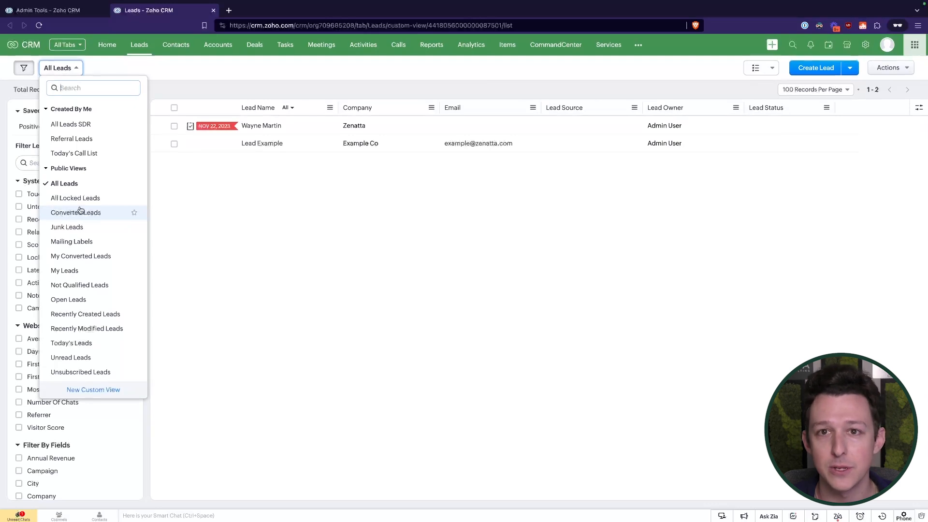
mouse_move(74, 152)
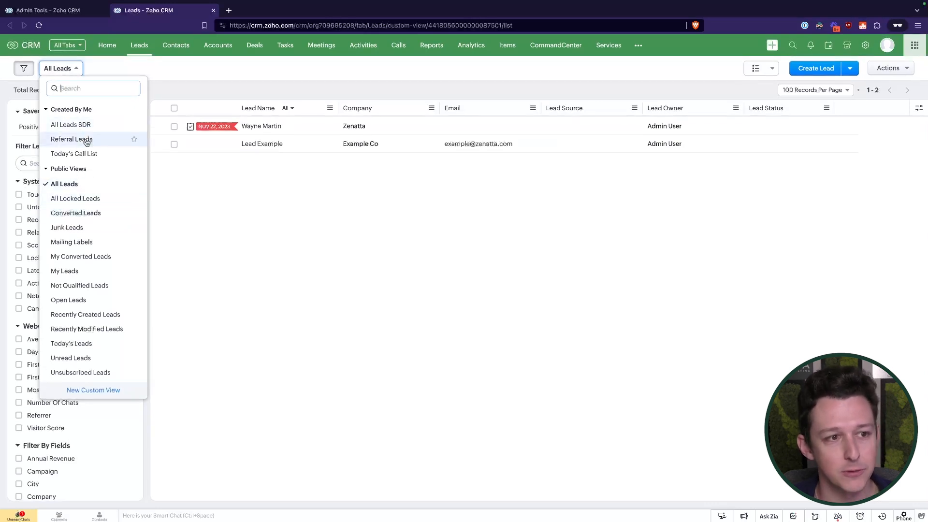
mouse_move(84, 154)
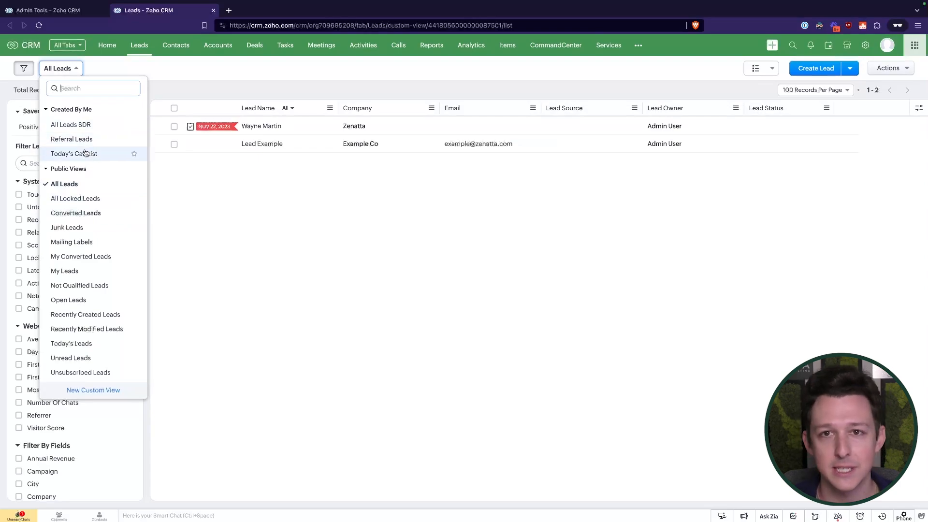
left_click(257, 93)
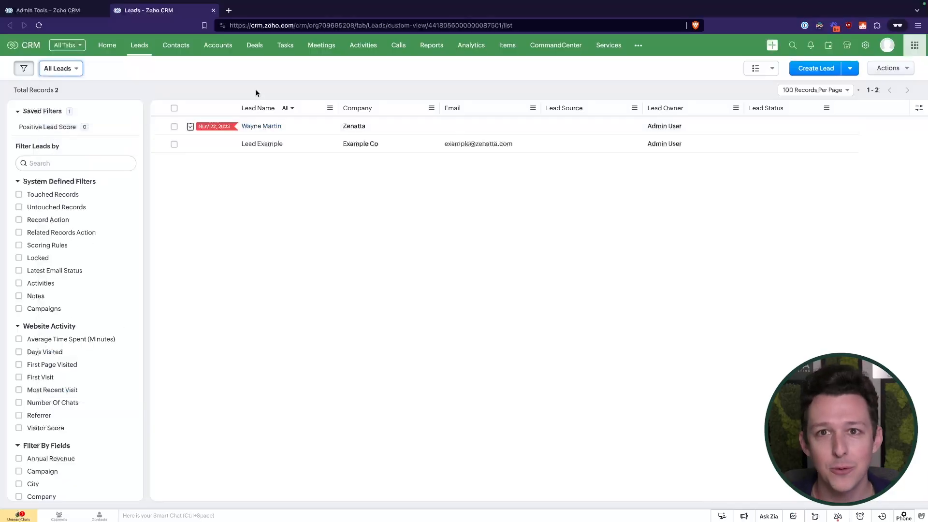
mouse_move(212, 10)
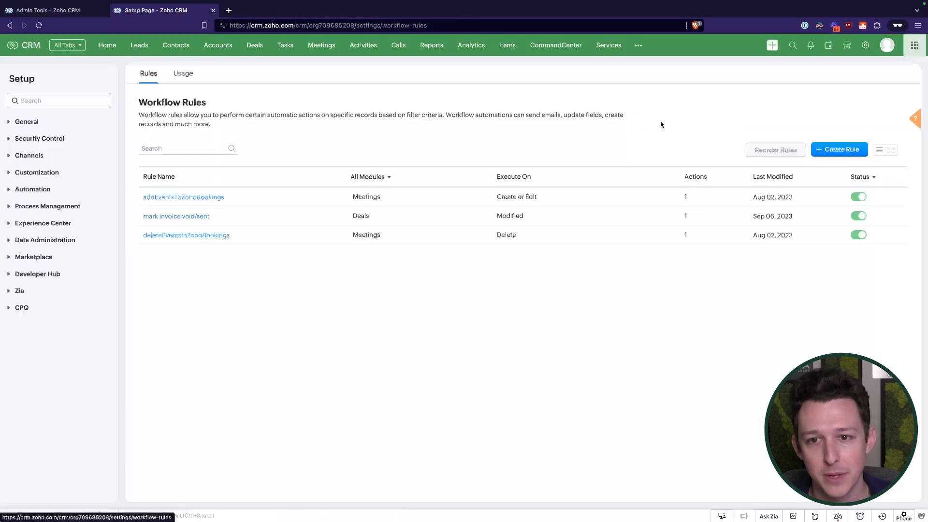
Review the three active workflow rules, including the mark invoice void/sent rule.
left_click(33, 190)
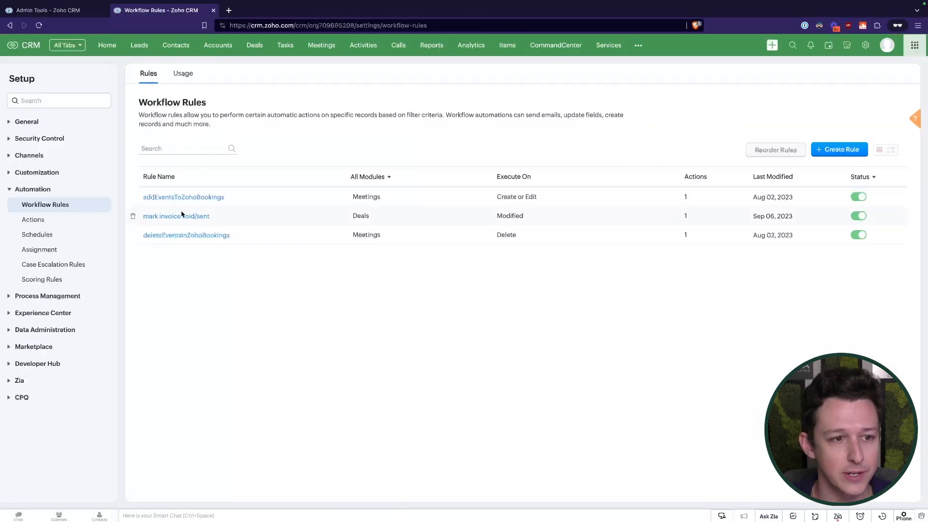
mouse_move(188, 203)
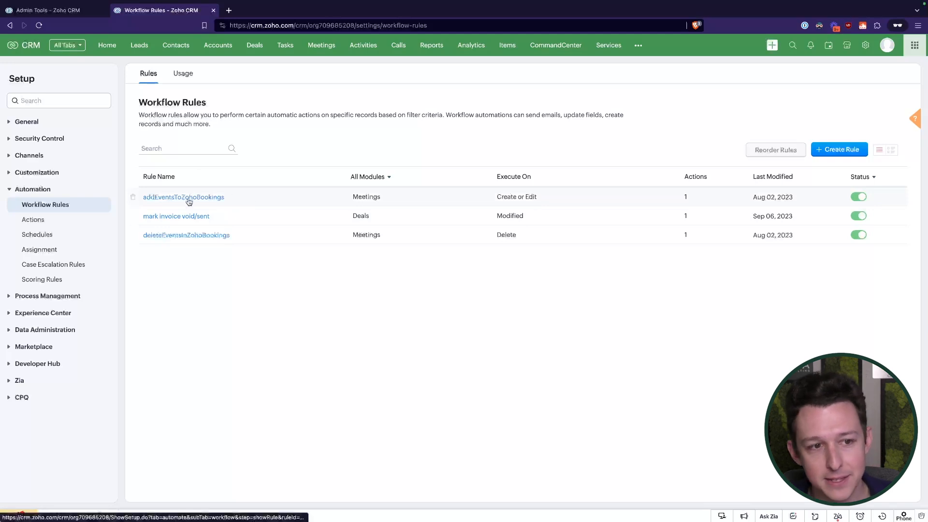
mouse_move(280, 221)
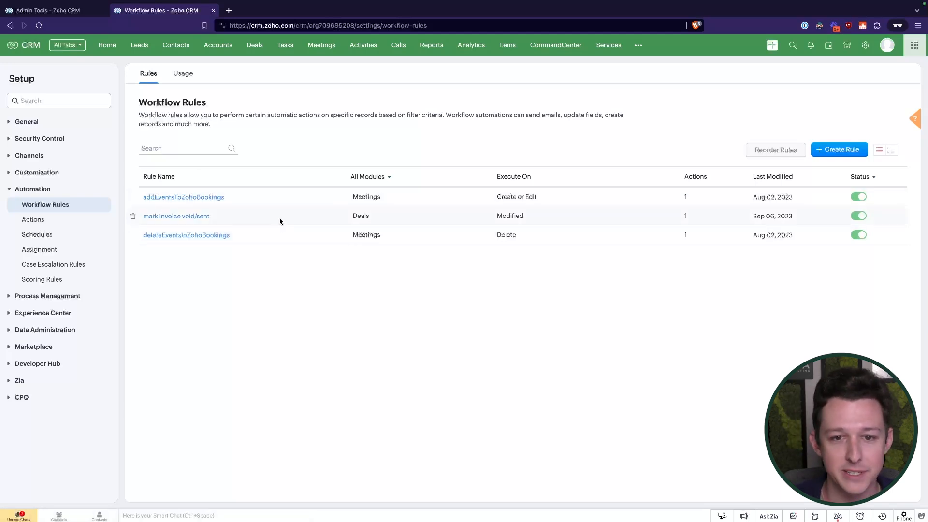
left_click(176, 217)
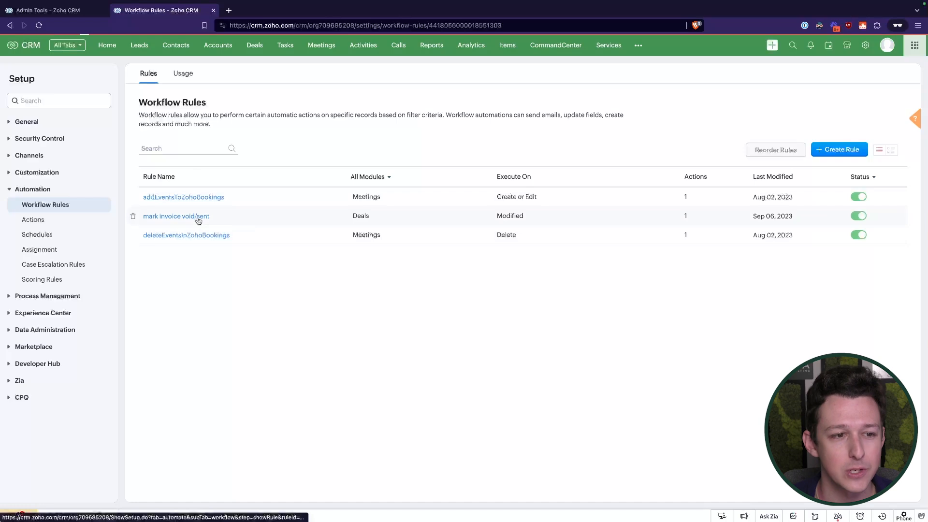
left_click(176, 217)
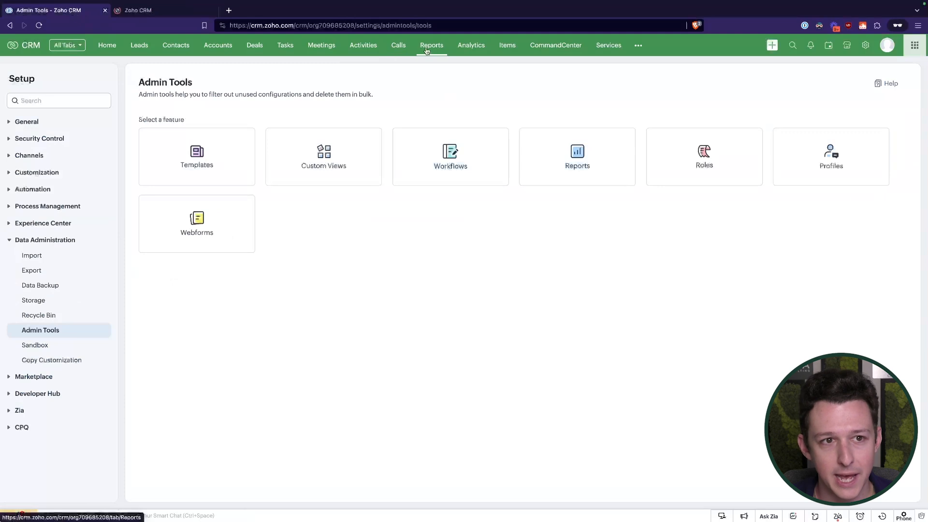
Show All Reports across every folder and scan them by last accessed date.
left_click(431, 44)
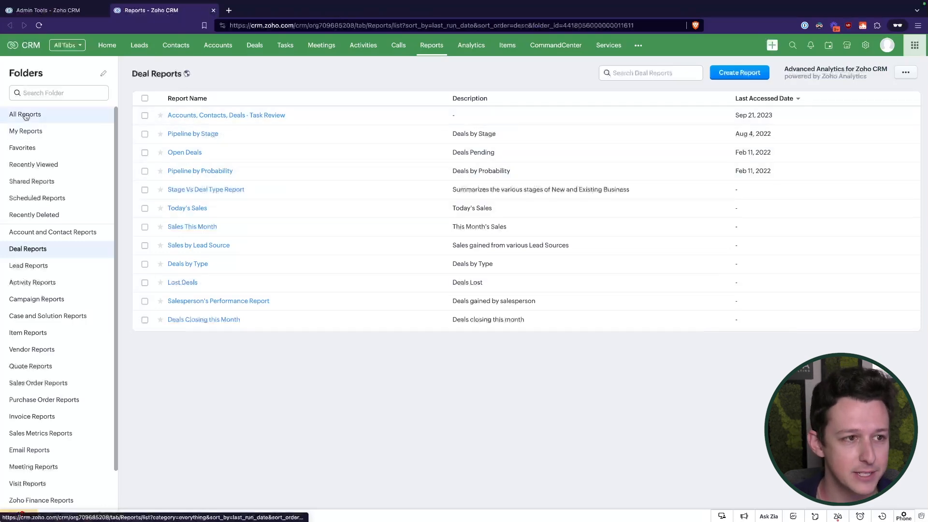
left_click(26, 114)
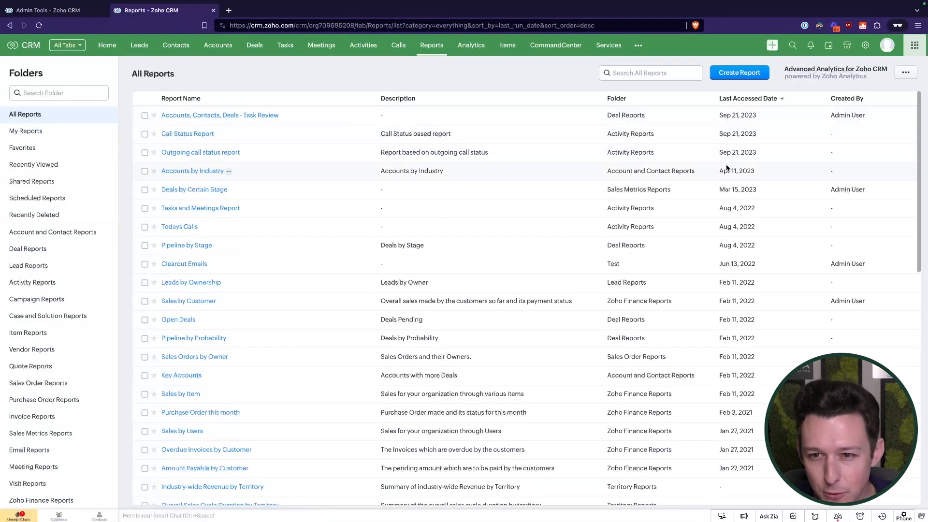
scroll("down", 3)
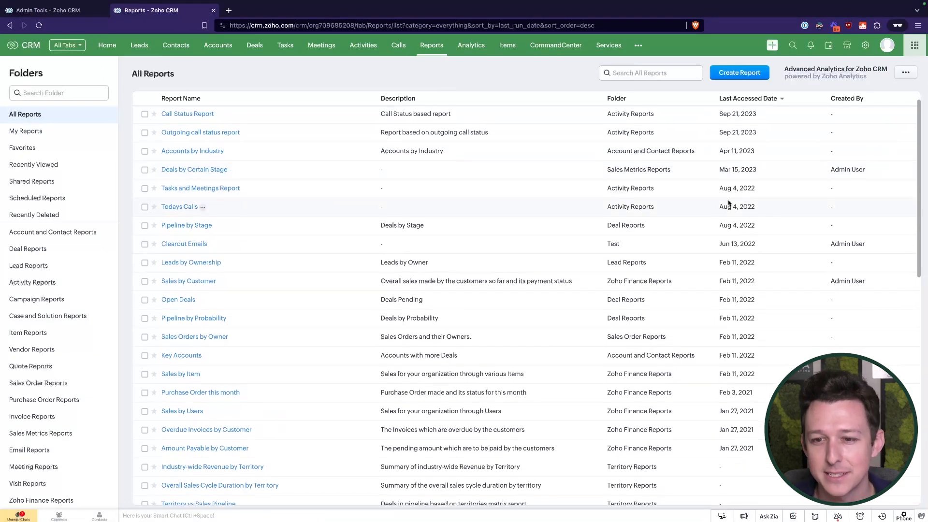
scroll("down", 3)
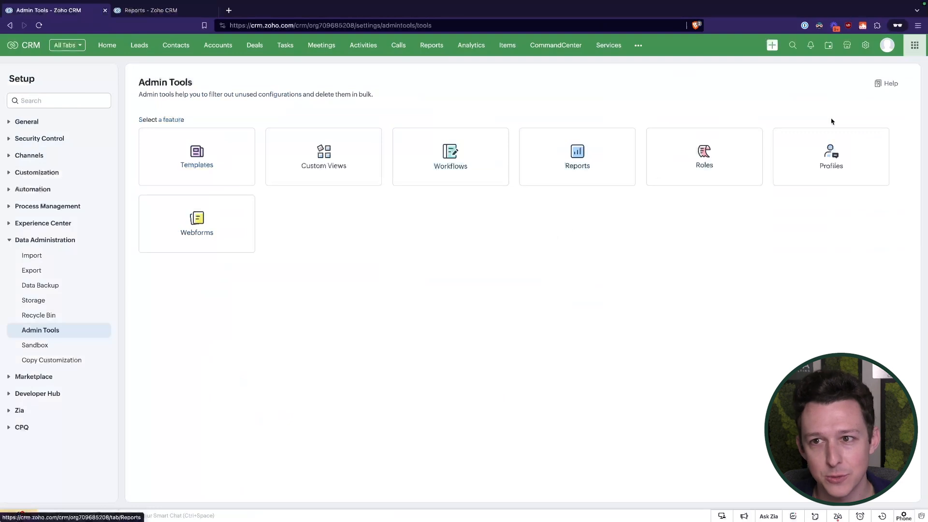
mouse_move(849, 174)
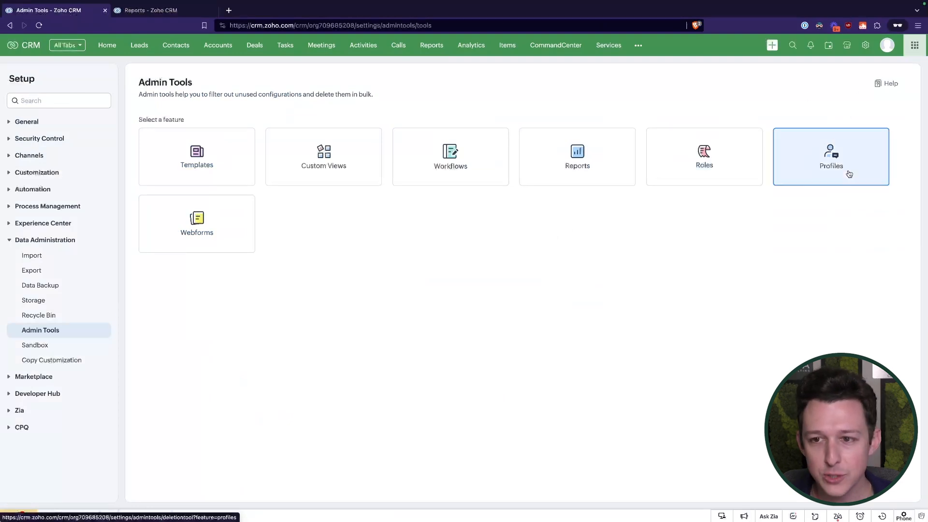
Pick Profiles in Admin Tools, then view the three profiles and the Roles and Sharing hierarchy in Setup.
left_click(832, 157)
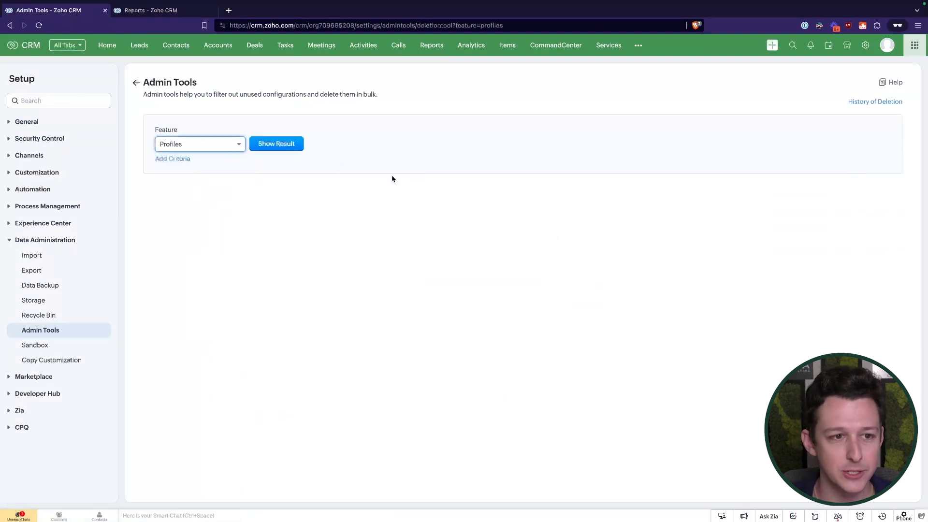
left_click(229, 10)
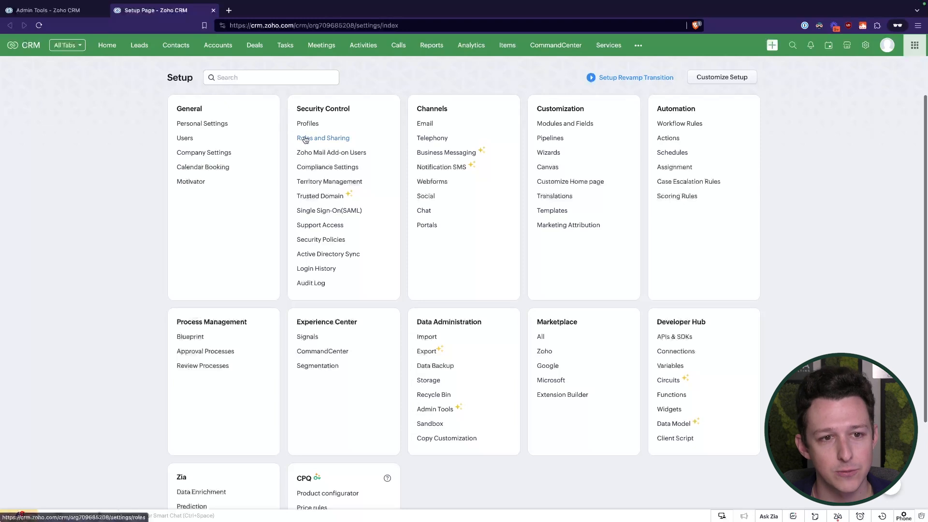
left_click(307, 124)
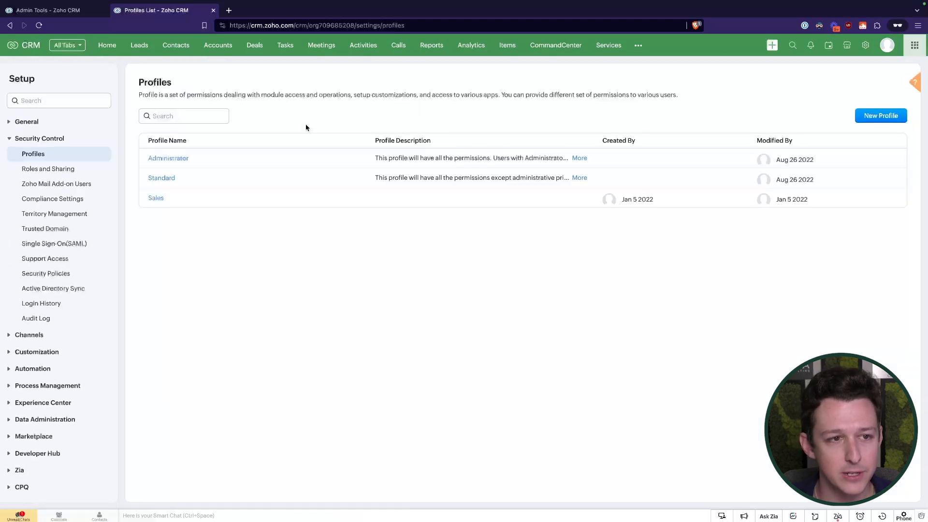
mouse_move(155, 190)
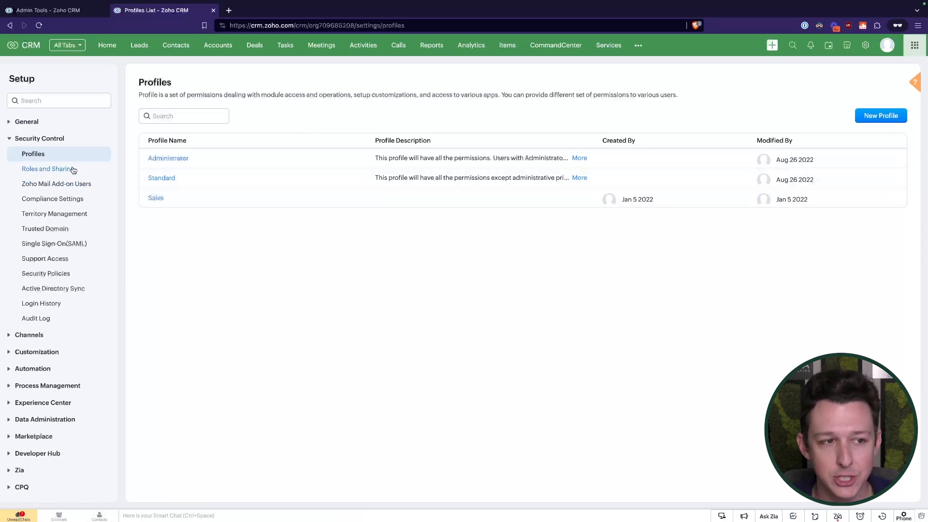
left_click(46, 168)
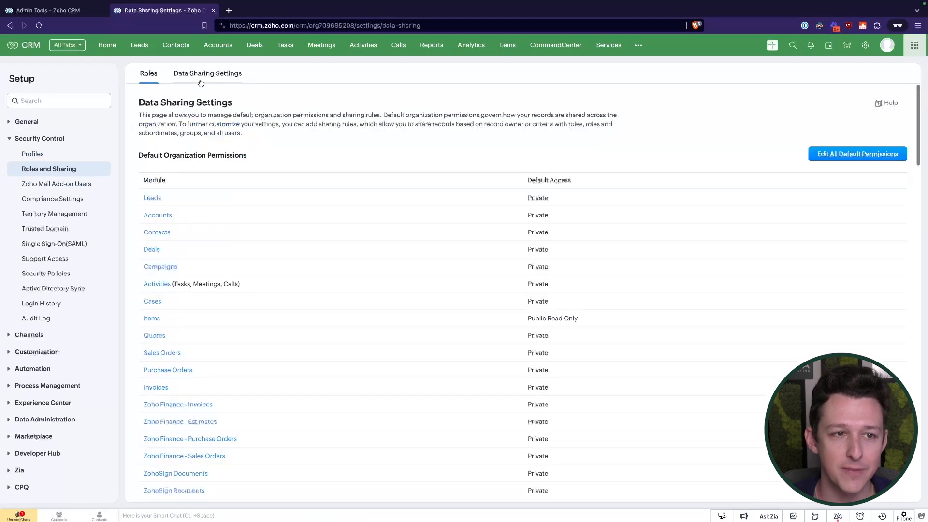
left_click(149, 74)
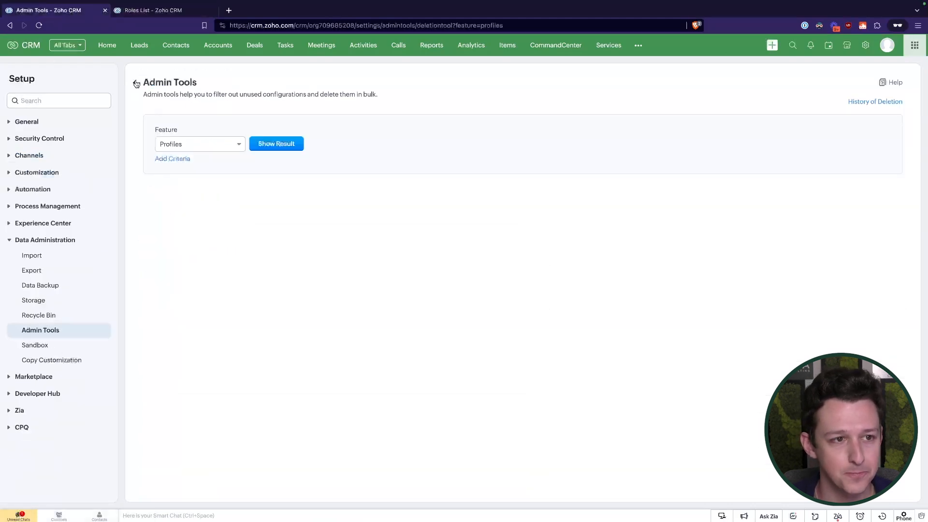
Switch the cleanup feature to Webforms and revisit the roles hierarchy and Setup overview.
left_click(199, 144)
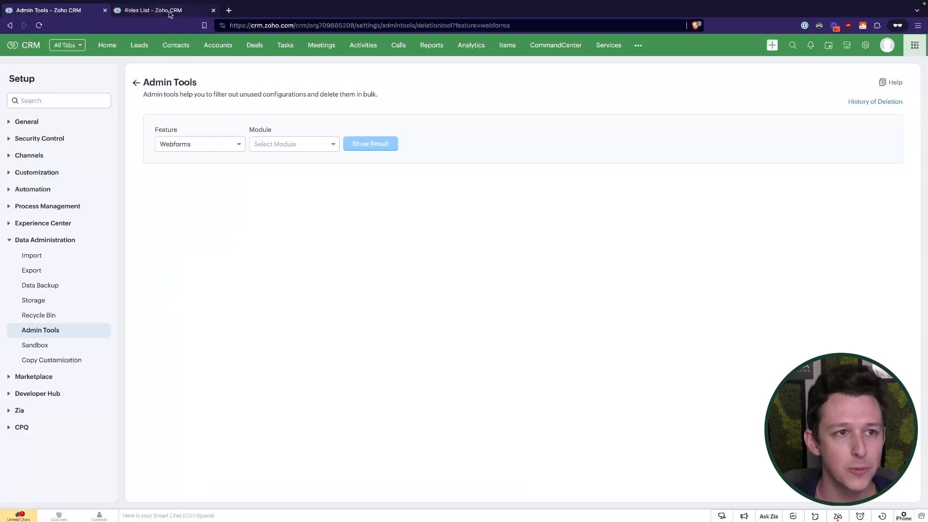
left_click(159, 9)
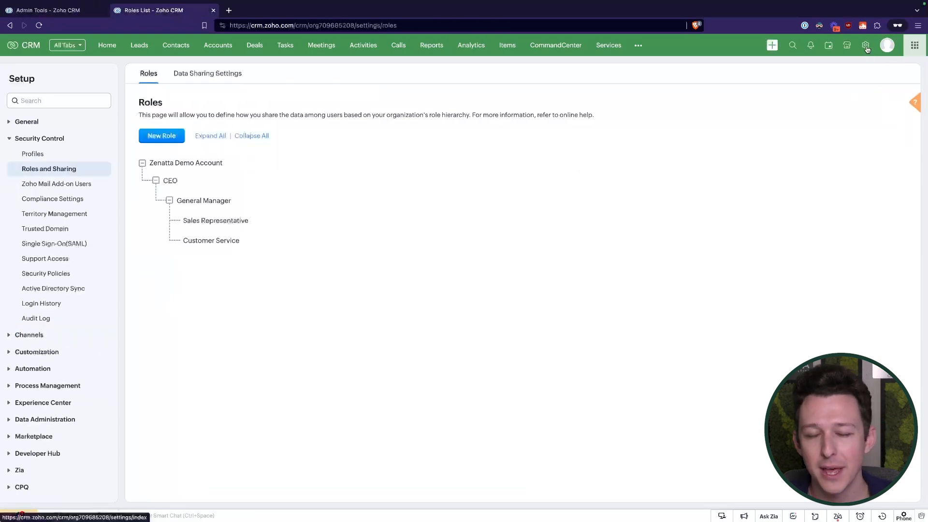
left_click(865, 45)
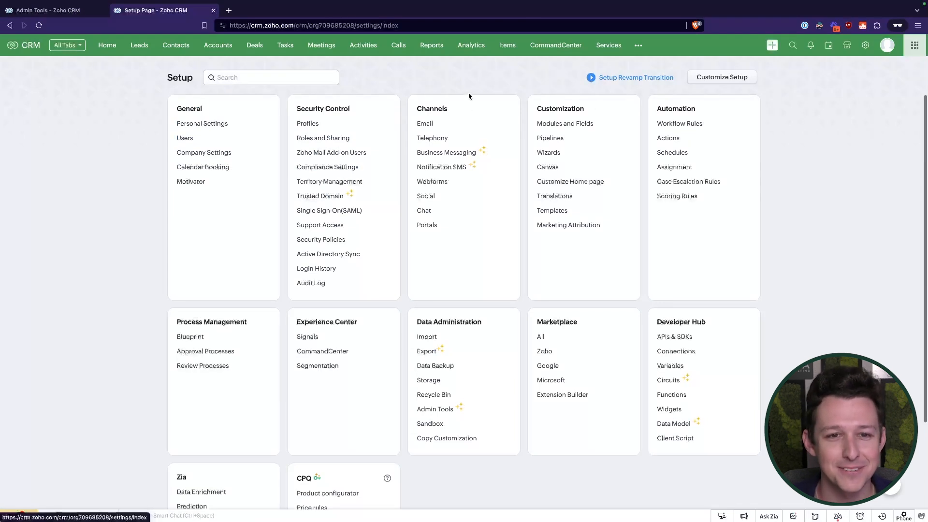
Check the empty Webforms settings page, then return to the Admin Tools feature chooser.
left_click(431, 181)
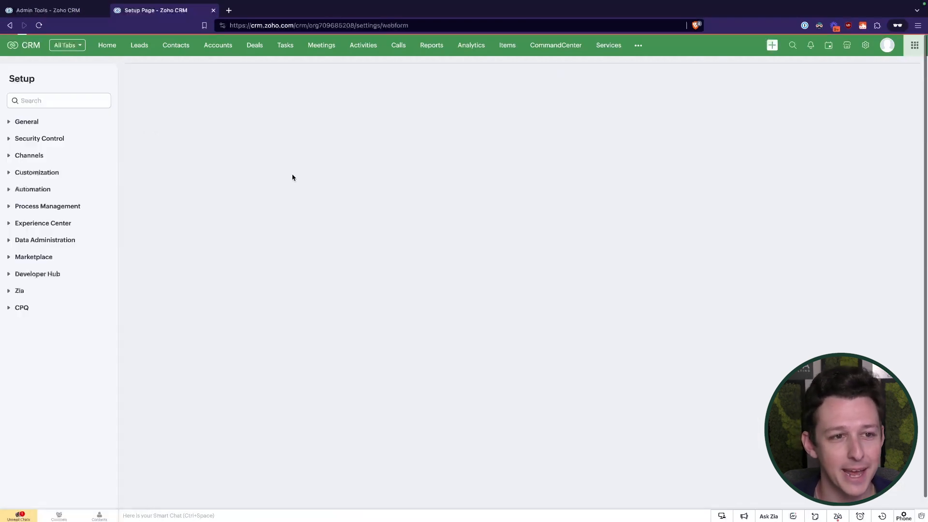
left_click(29, 154)
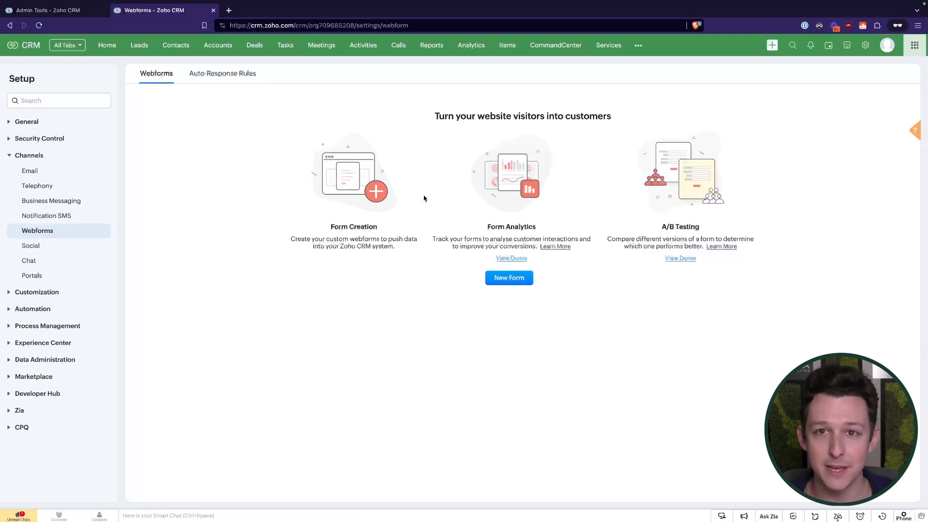
mouse_move(365, 180)
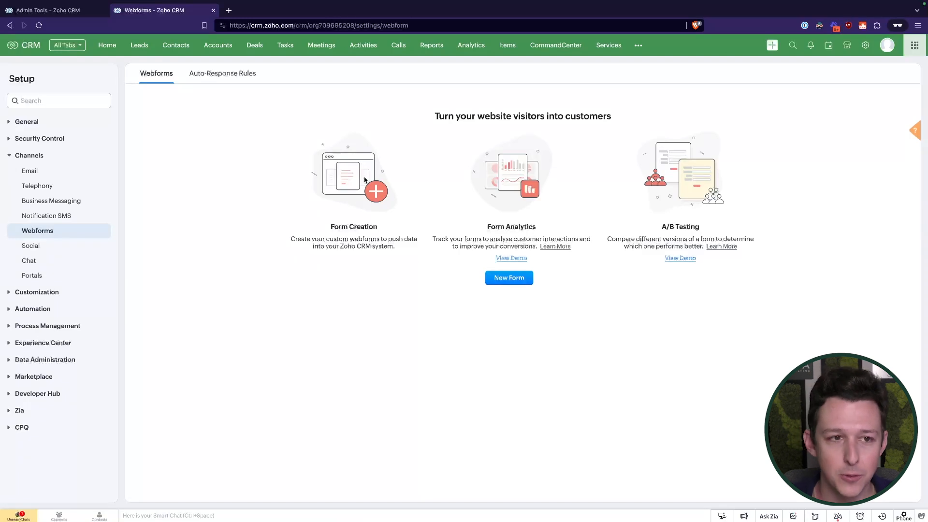
mouse_move(156, 96)
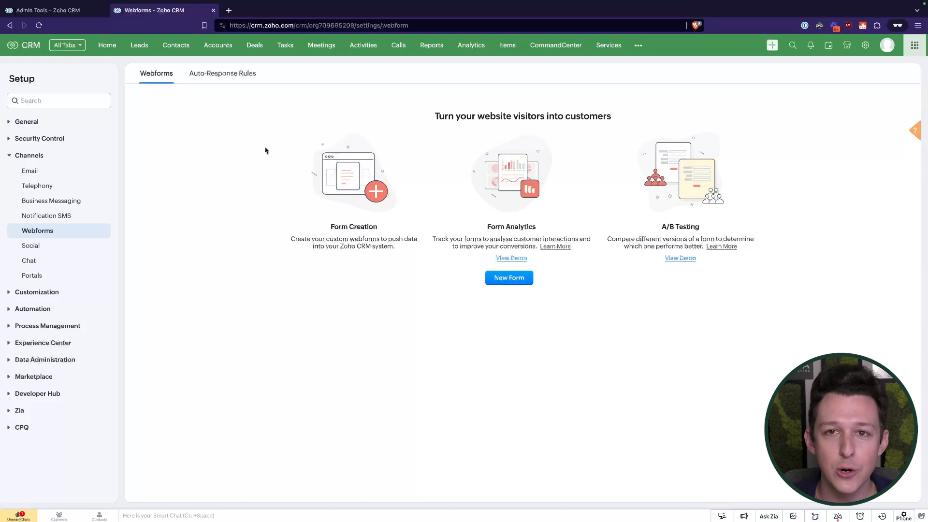
left_click(48, 10)
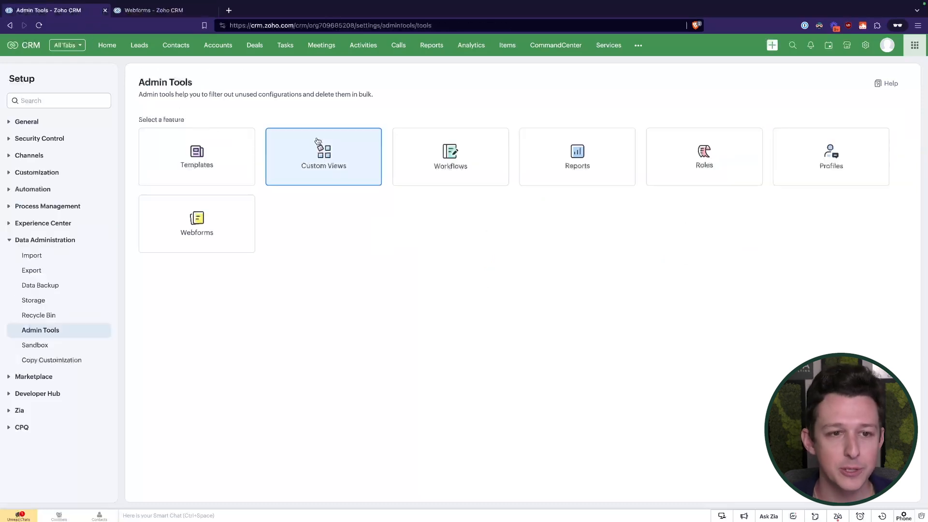
mouse_move(236, 178)
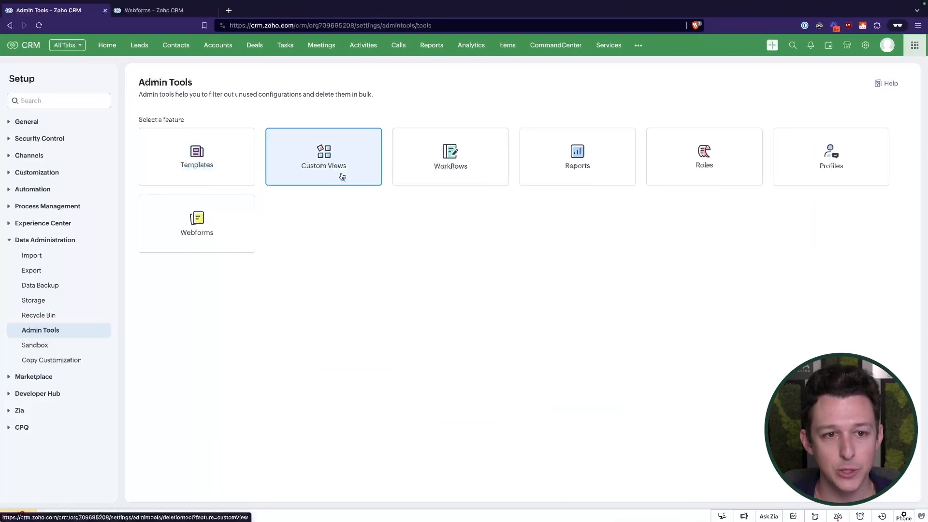
mouse_move(319, 167)
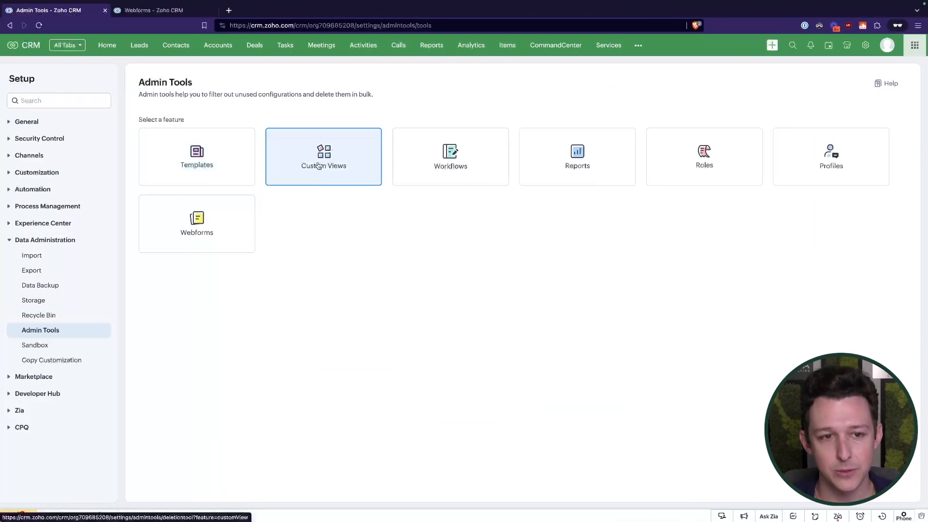
Filter Custom Views by the Leads module and show the matching results.
left_click(323, 156)
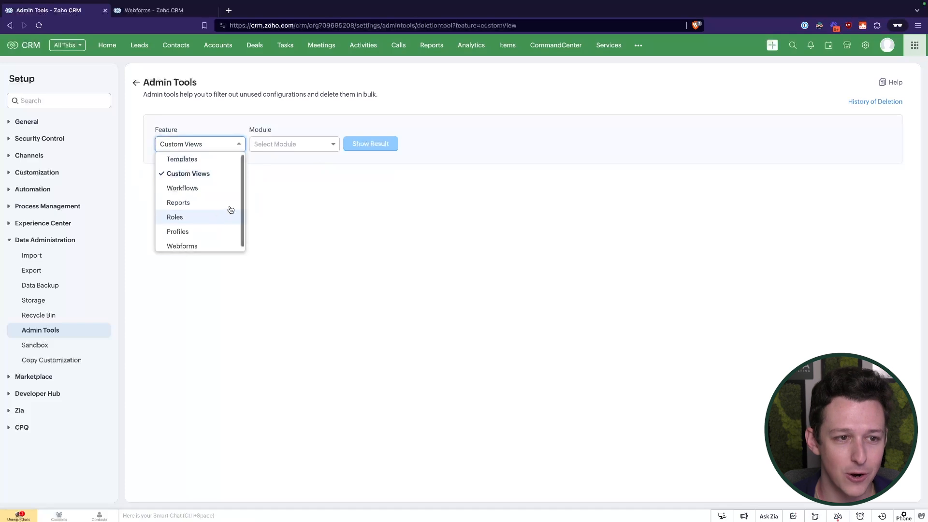
left_click(294, 143)
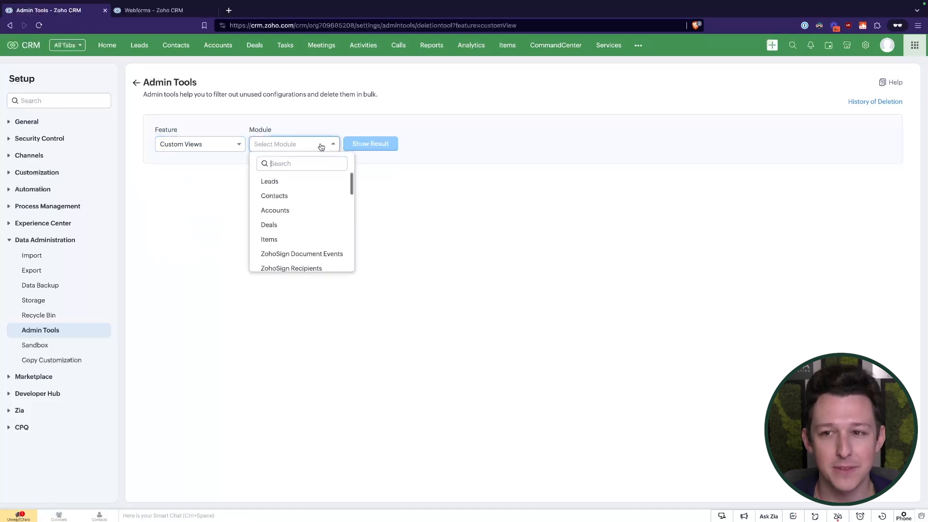
left_click(269, 182)
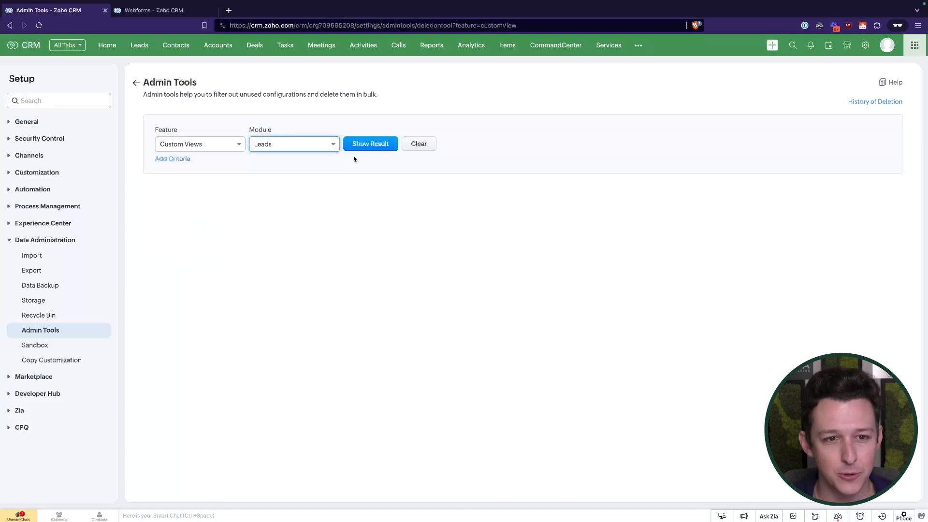
left_click(370, 143)
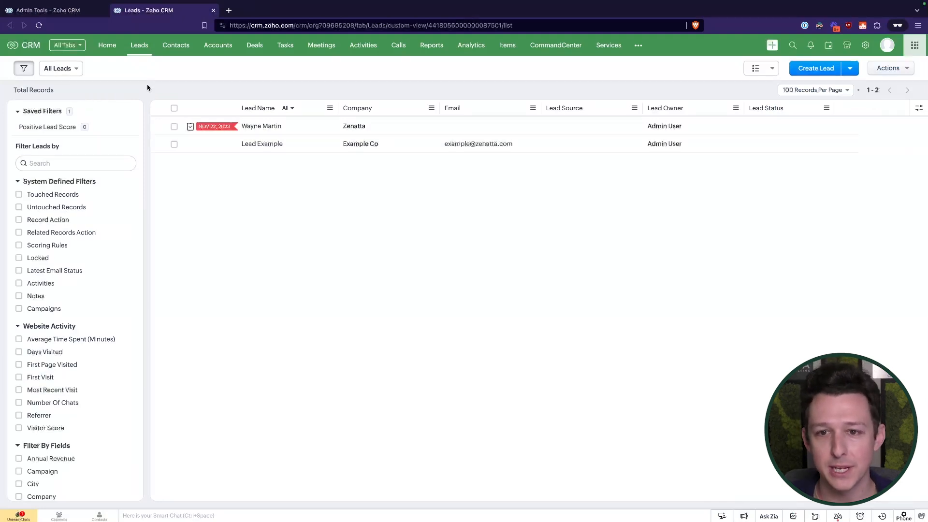
Browse the lead views list, covering Referral Leads among my own and public views.
left_click(60, 68)
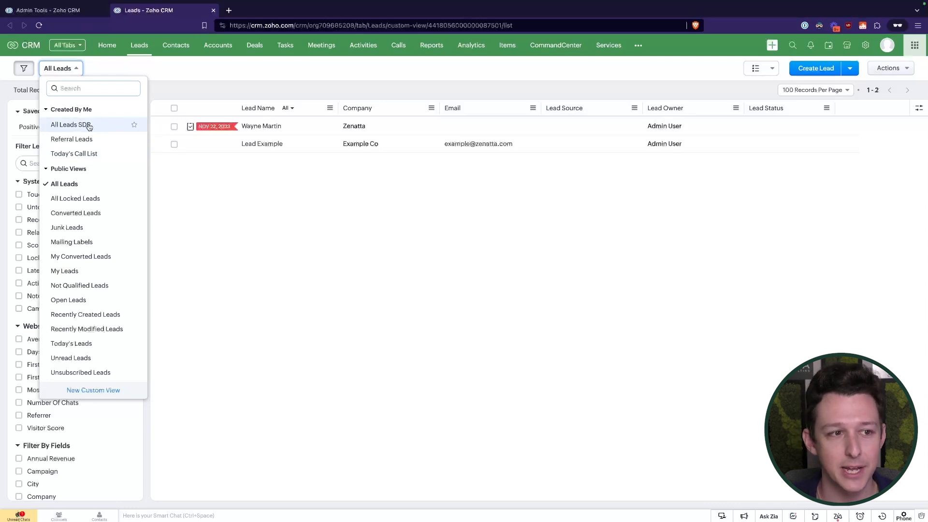
mouse_move(82, 141)
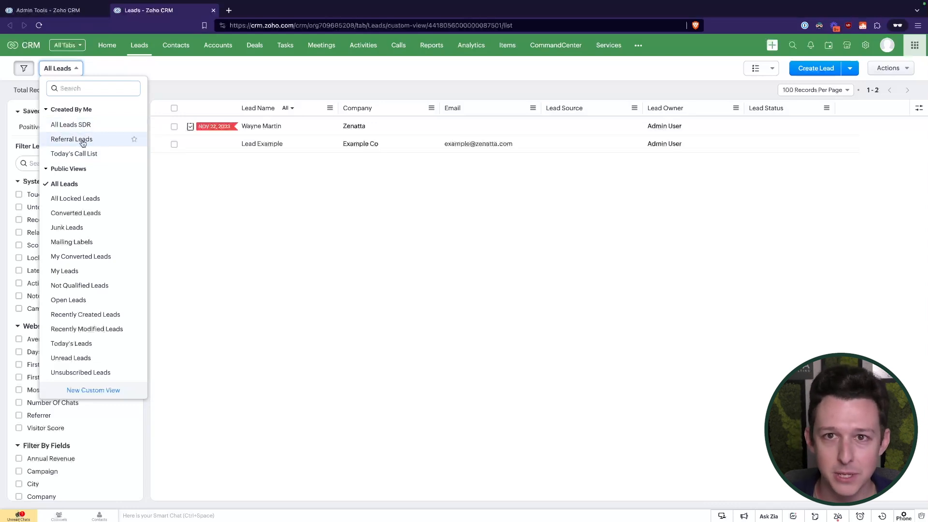
left_click(49, 10)
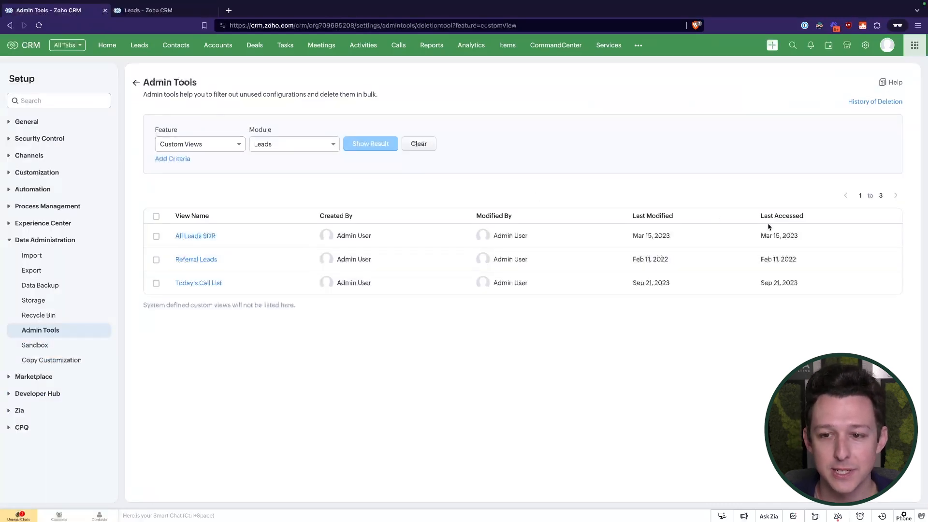
mouse_move(773, 238)
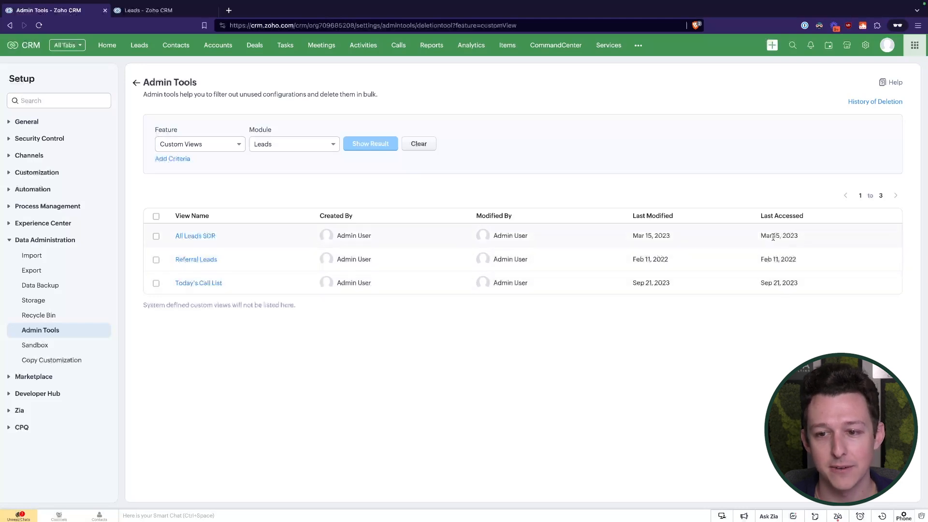
mouse_move(573, 236)
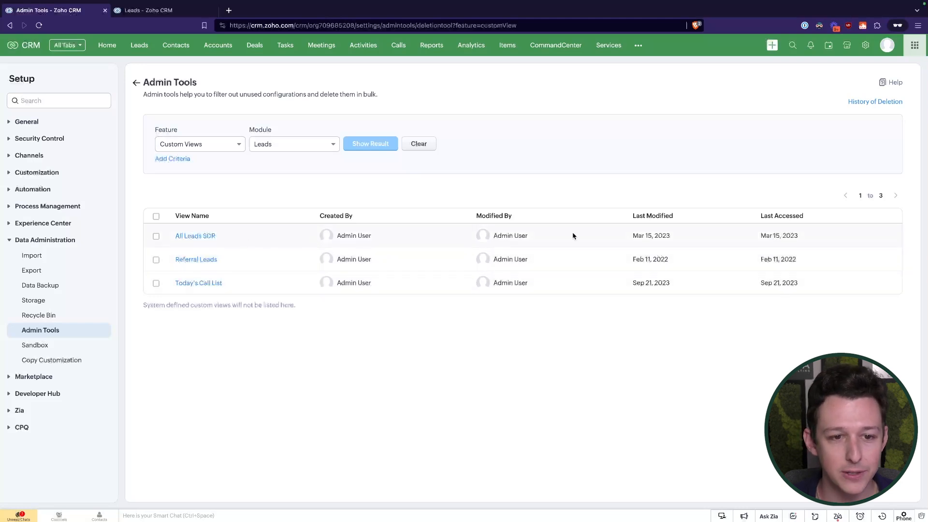
double_click(778, 235)
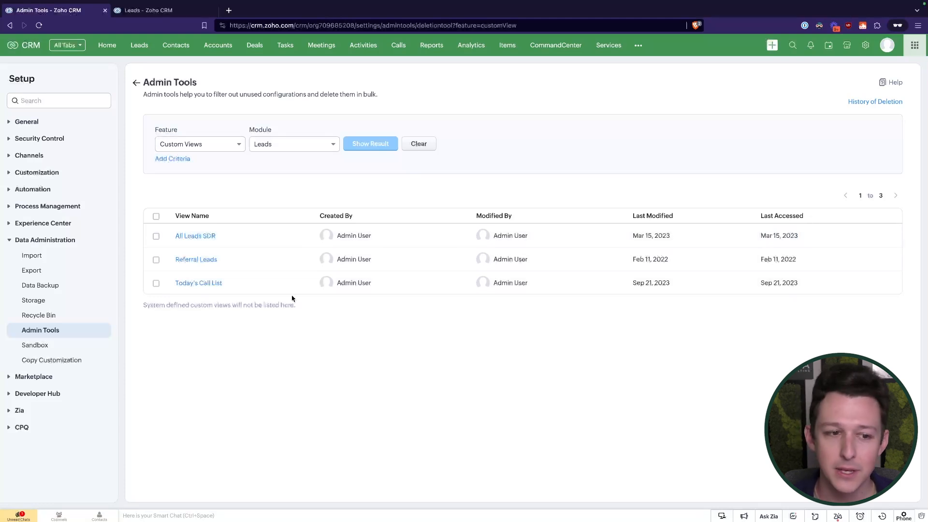
double_click(778, 282)
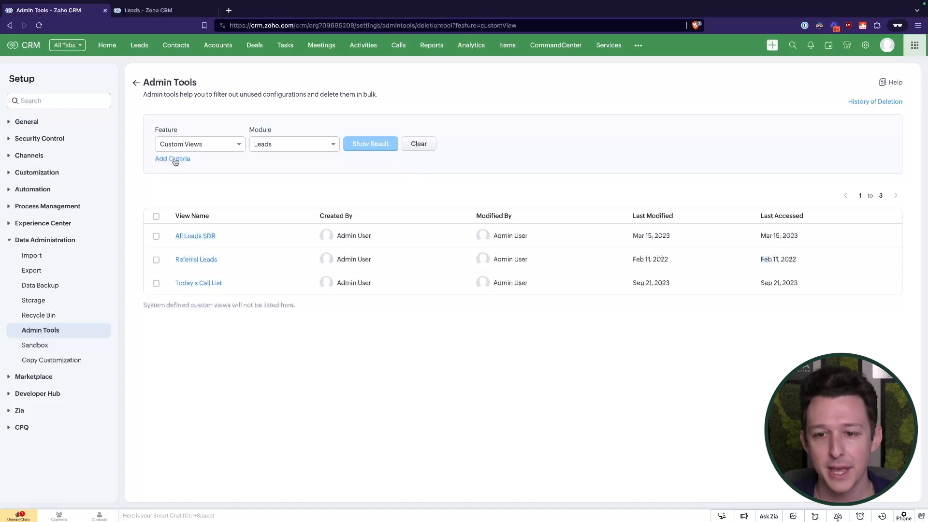
Add a Last Accessed is before Jan 1, 2023 criterion and show results, leaving only Referral Leads.
left_click(172, 159)
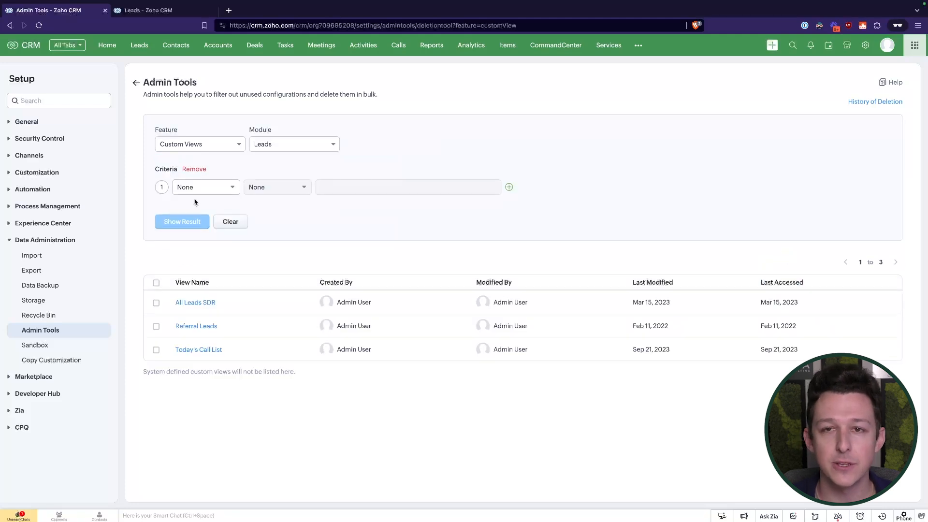
mouse_move(216, 203)
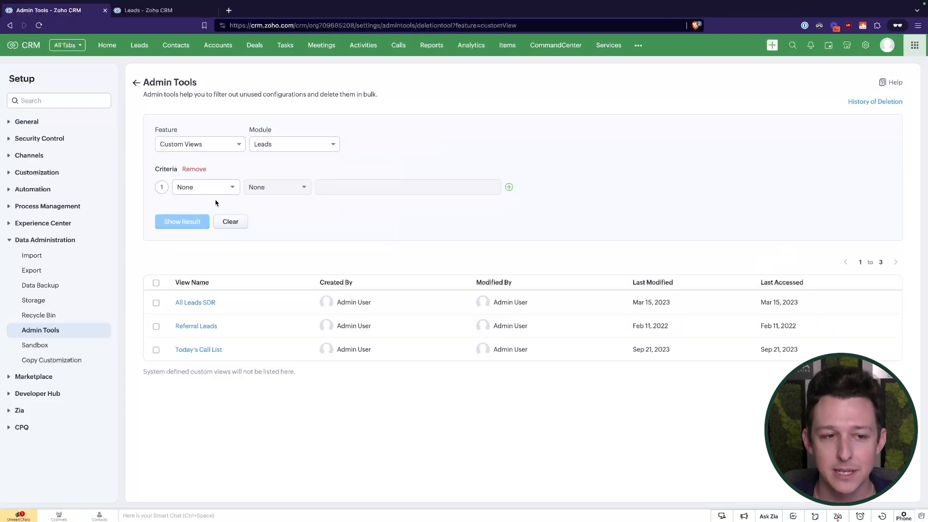
left_click(205, 188)
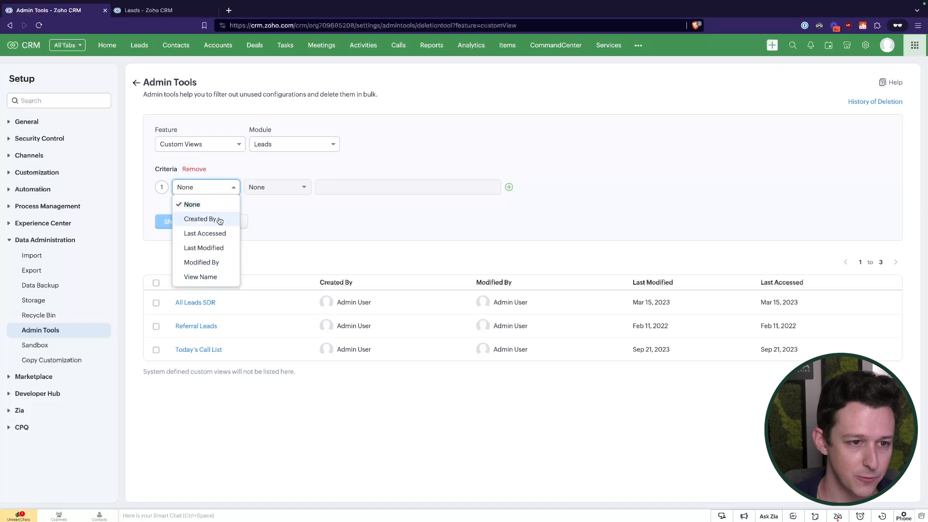
mouse_move(215, 233)
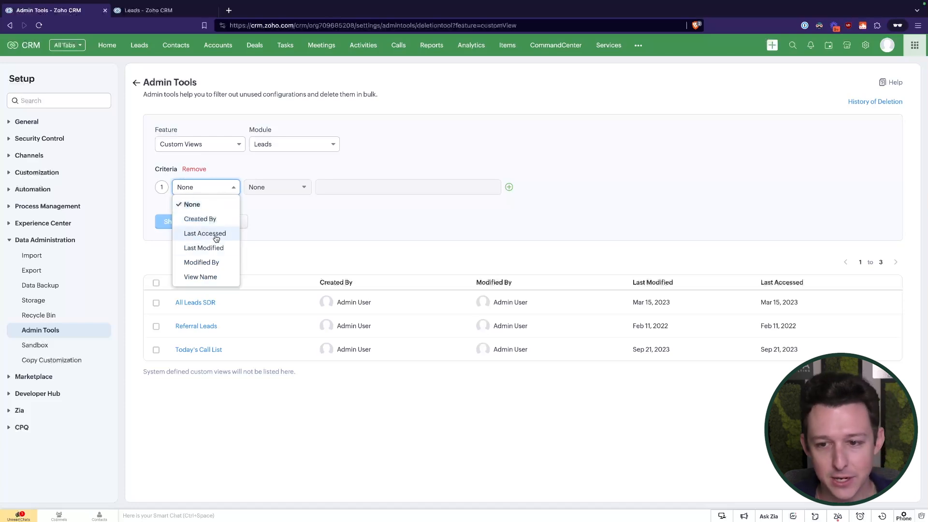
left_click(205, 233)
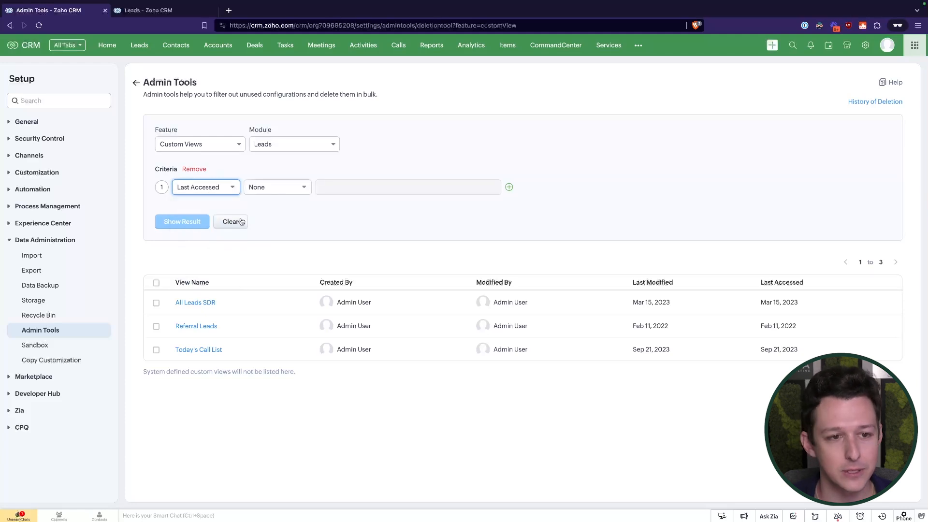
left_click(276, 187)
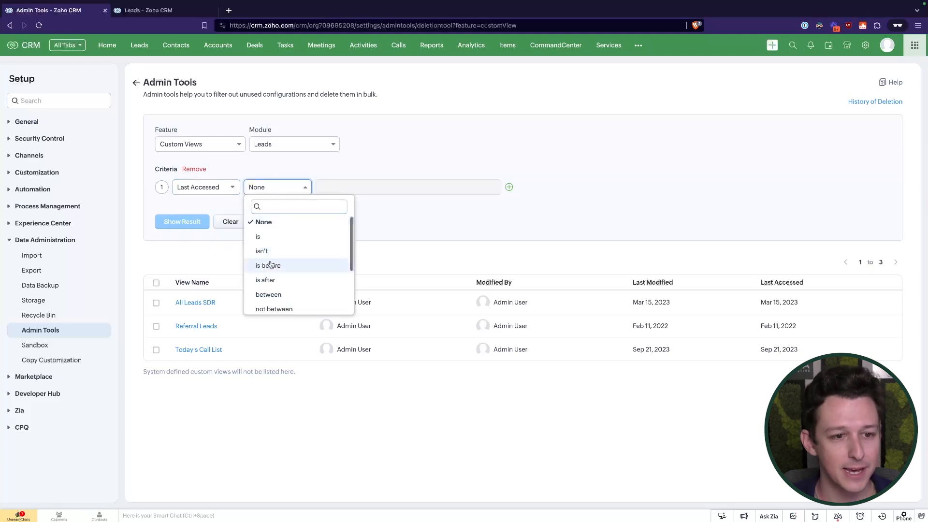
left_click(268, 265)
type("Jan 1, 2023")
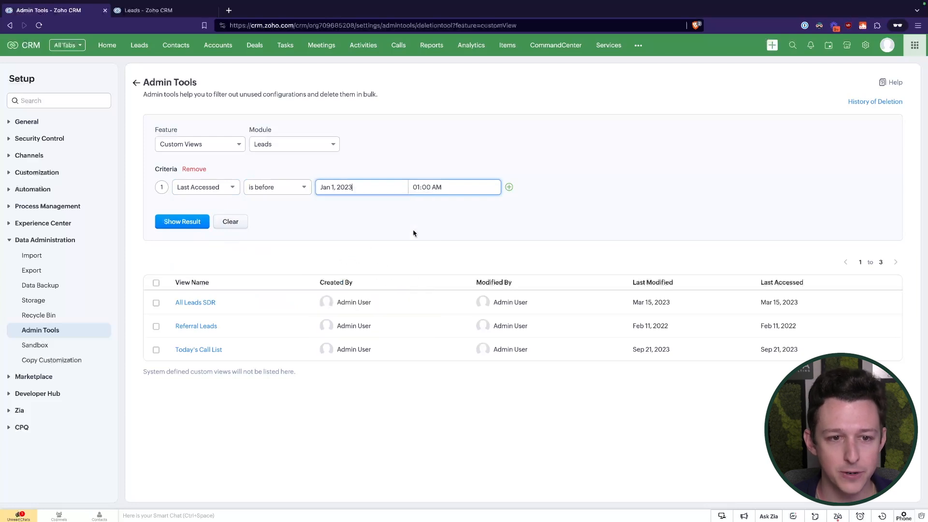
left_click(182, 222)
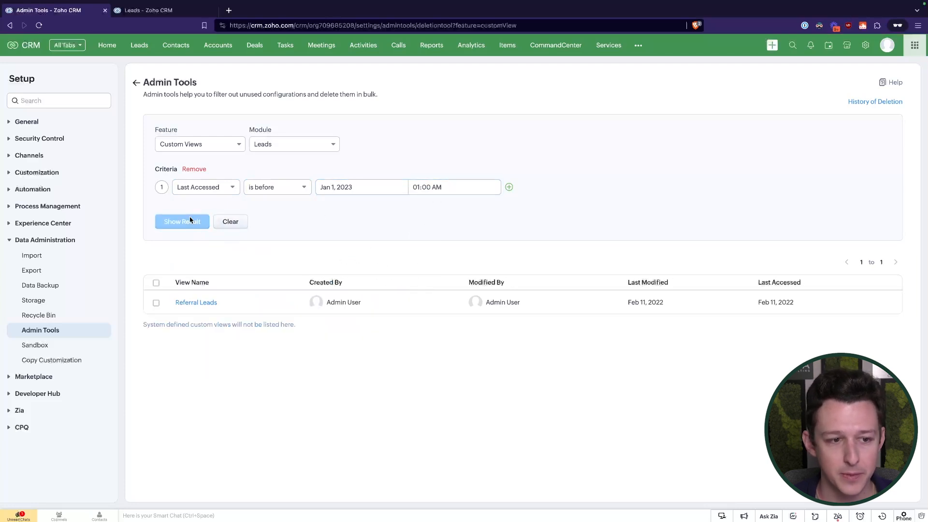
mouse_move(204, 259)
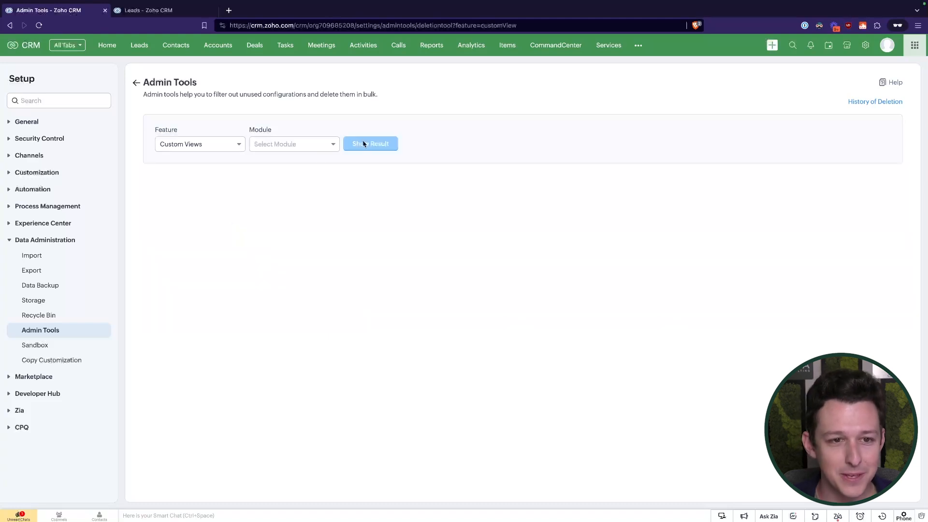
Reload the Leads custom views, remove the empty criterion and add a fresh one.
left_click(370, 143)
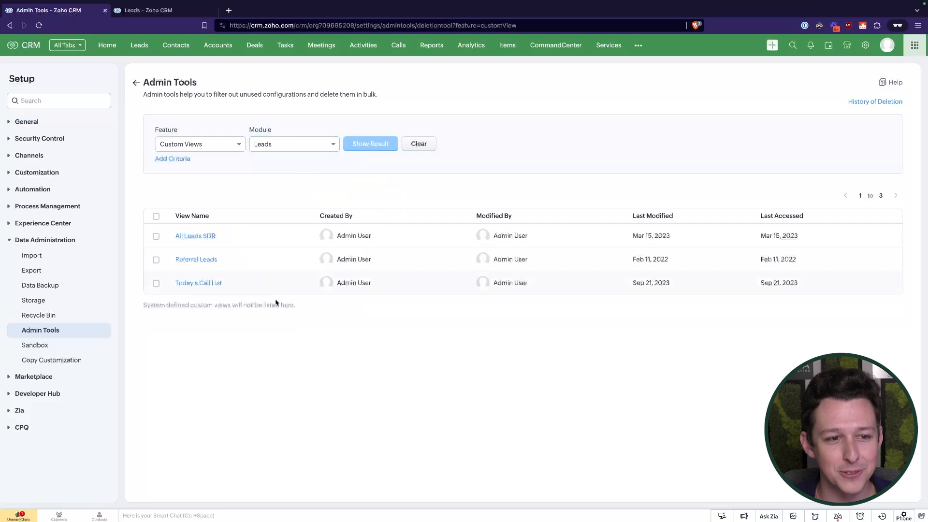
mouse_move(404, 250)
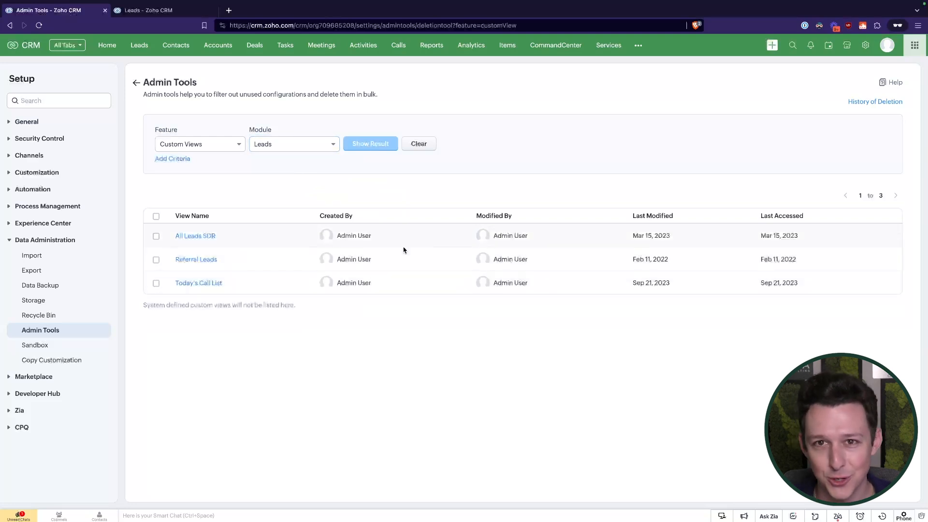
left_click(172, 159)
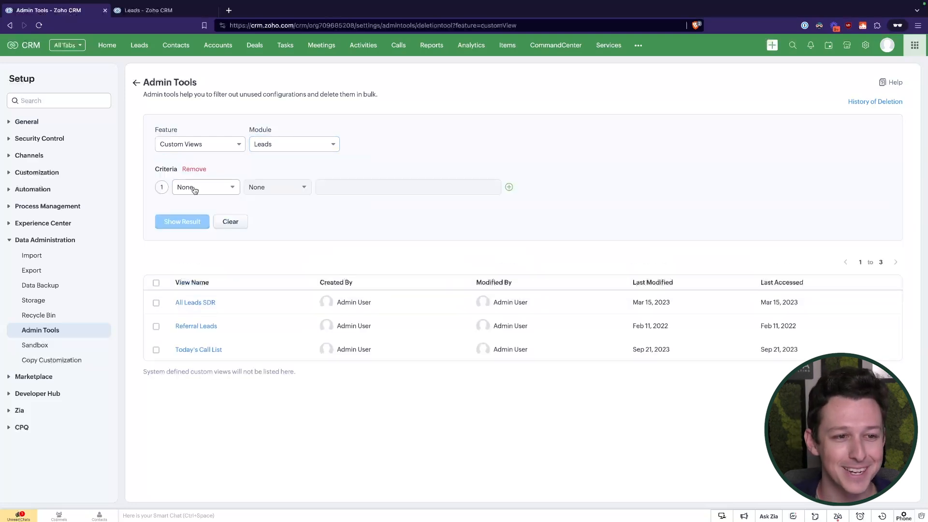
left_click(193, 168)
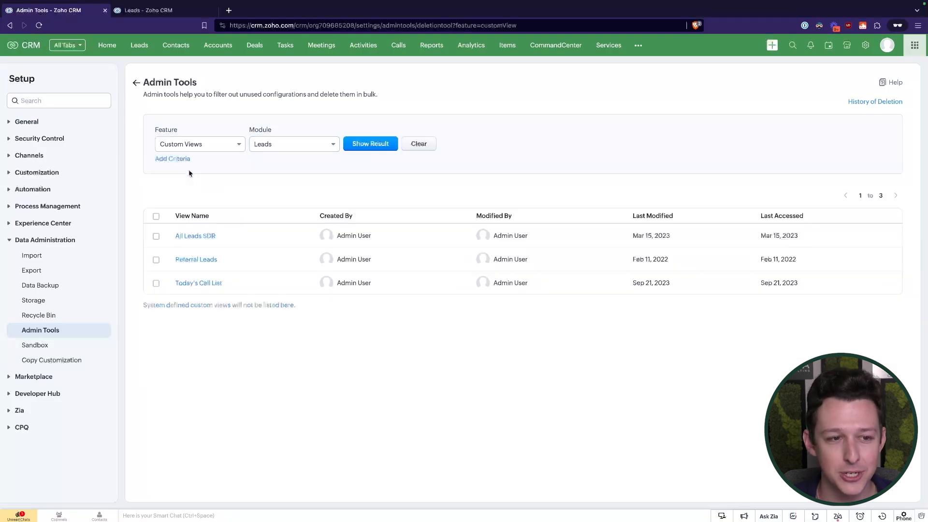
left_click(172, 158)
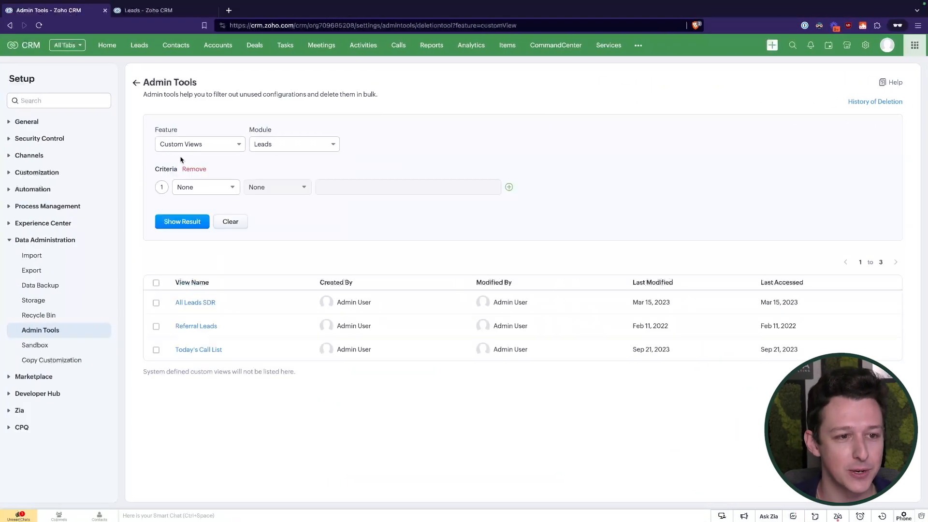
Set the criterion to Last Accessed is before and pick the Jan 1, 2023 cutoff date.
left_click(278, 188)
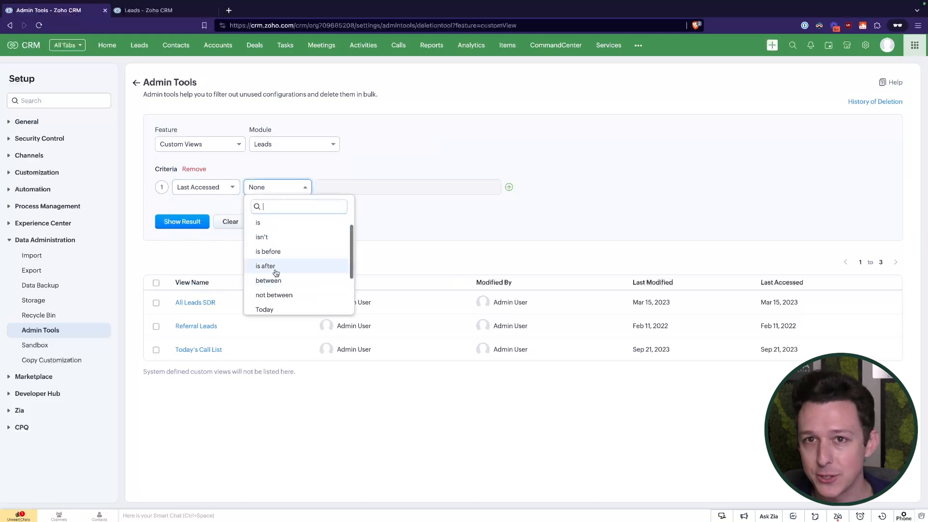
left_click(268, 252)
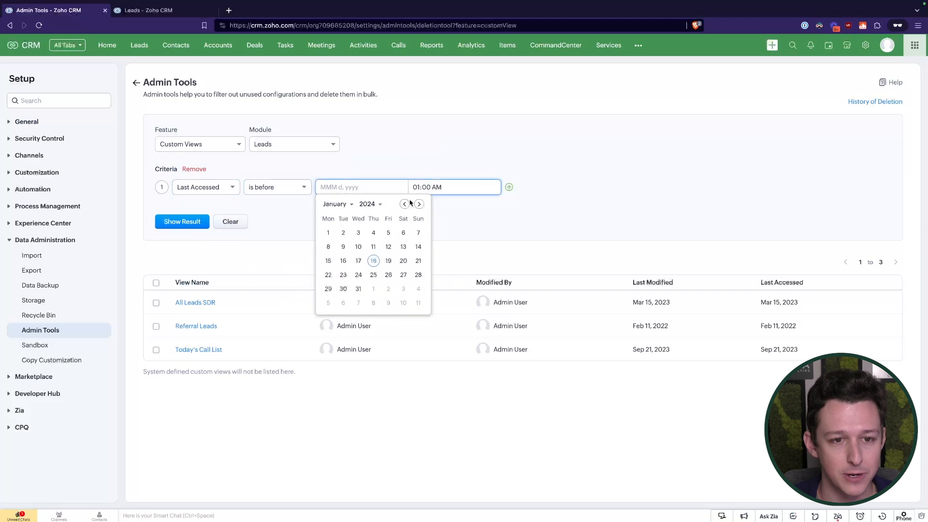
left_click(404, 204)
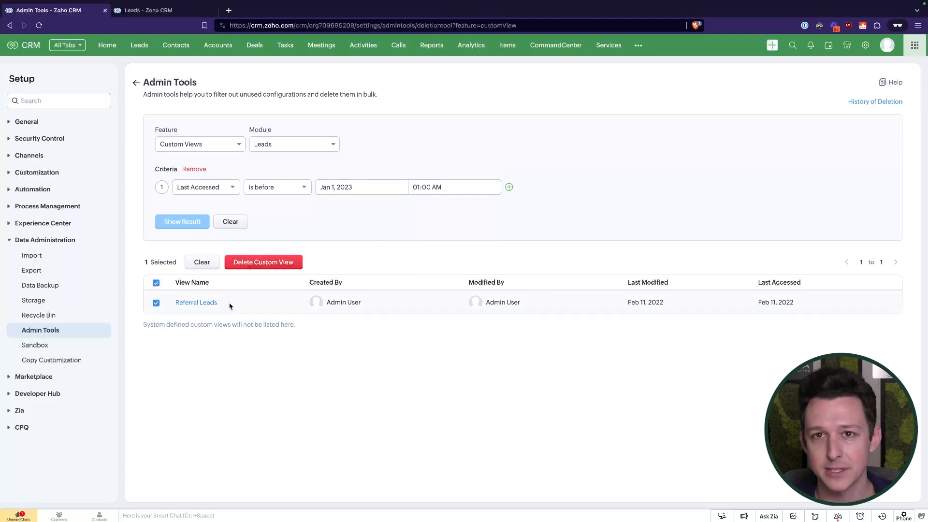
mouse_move(156, 282)
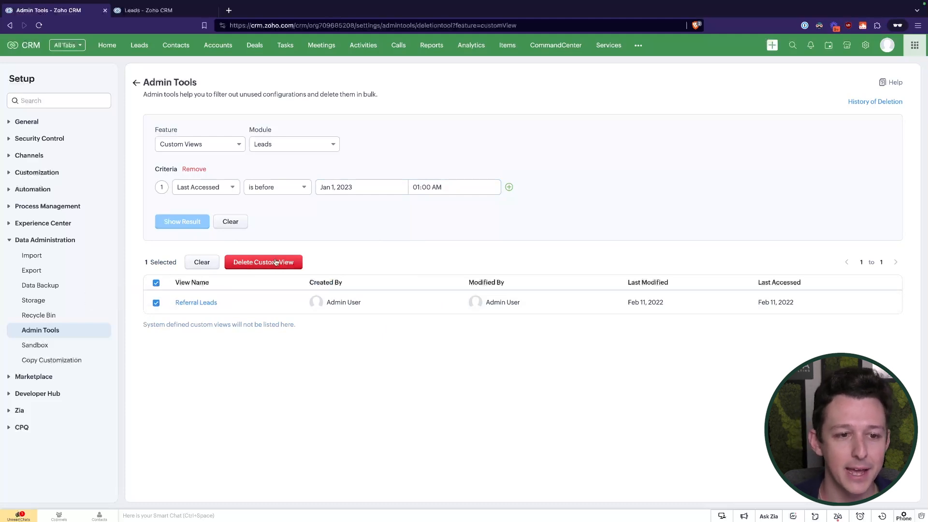
Delete the Referral Leads custom view and confirm the permanent deletion.
left_click(262, 262)
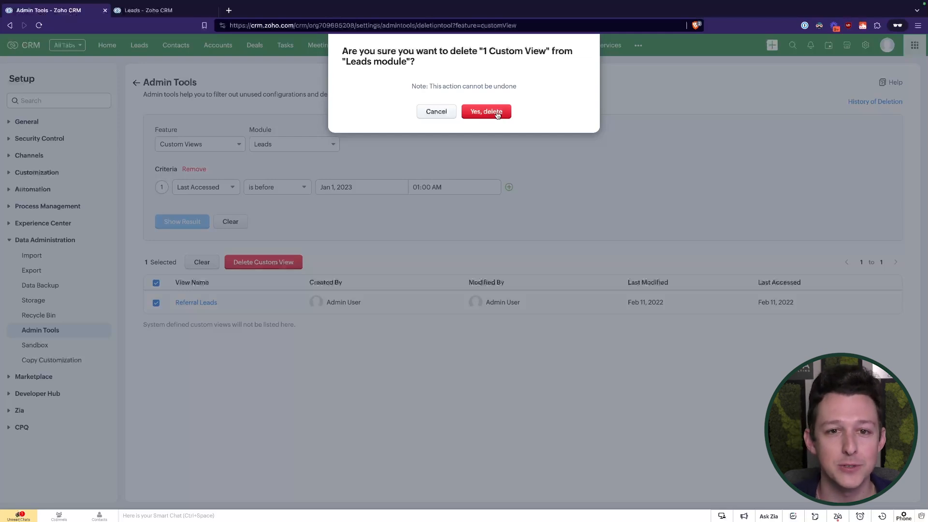
left_click(486, 111)
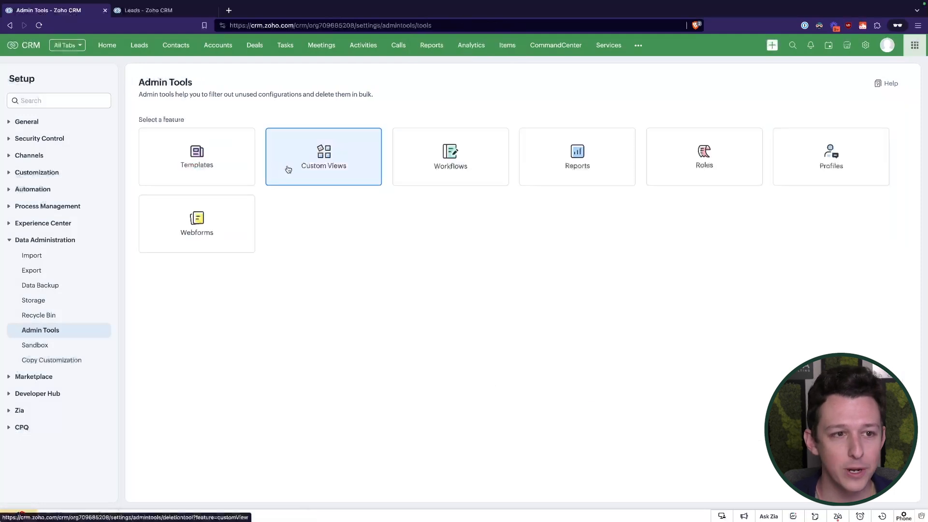
Reopen Custom Views and view its History of Deletion, showing one Leads view deleted Jan 18, 2024.
left_click(322, 156)
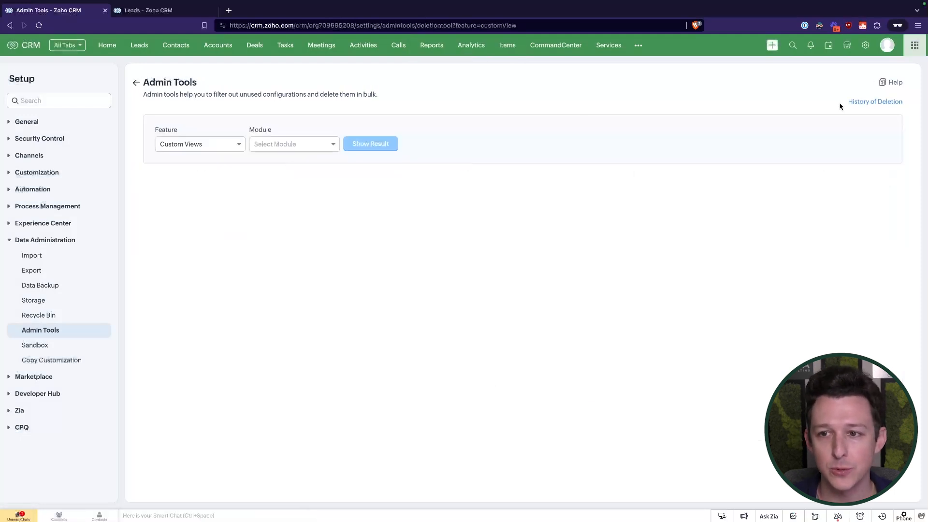
mouse_move(874, 106)
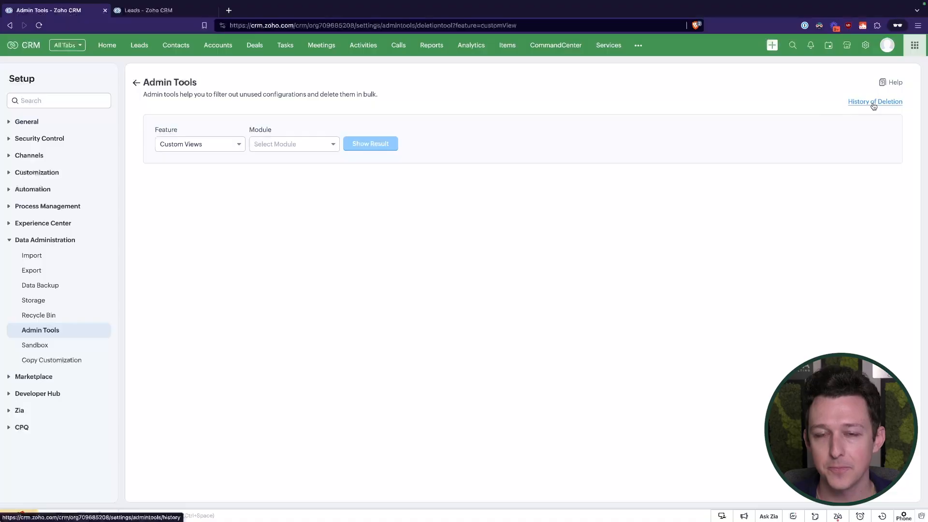
left_click(876, 102)
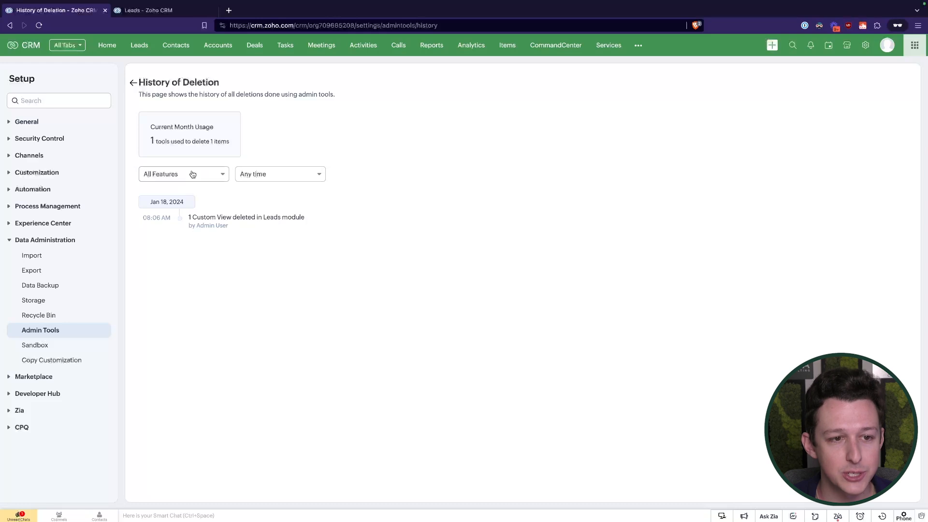
Browse the All Features and Any time history filters without changing them.
left_click(184, 174)
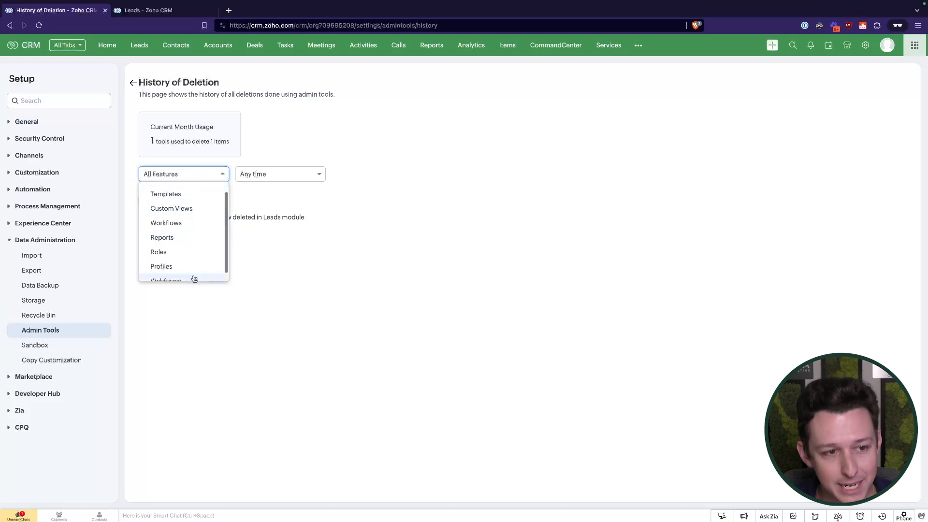
left_click(279, 174)
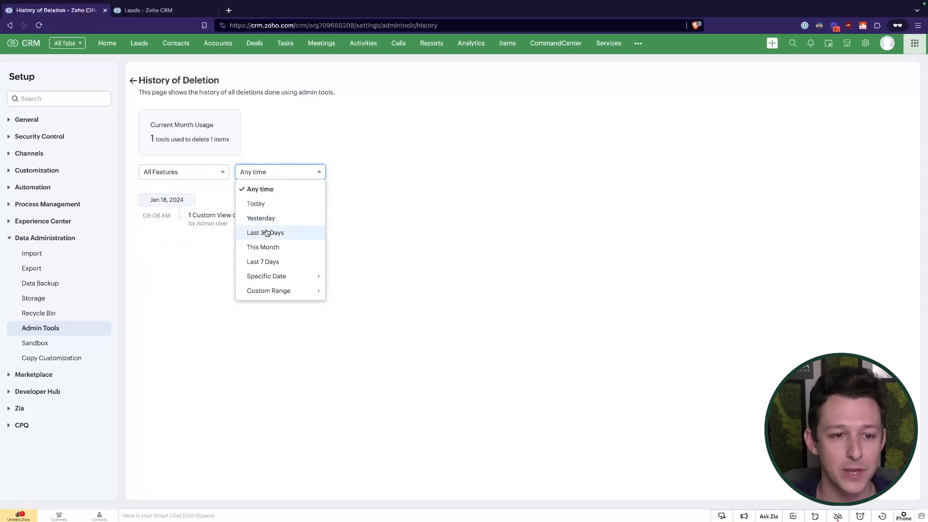
left_click(260, 190)
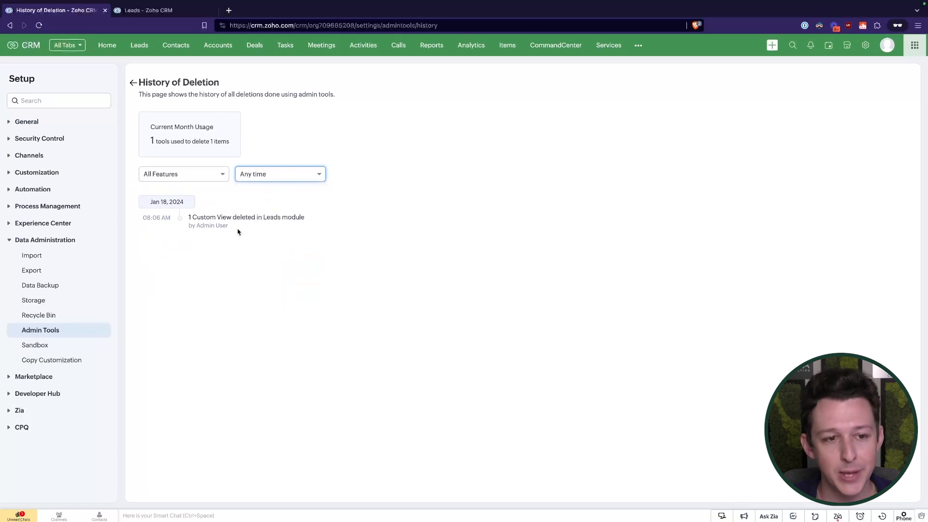
left_click_drag(189, 202, 268, 225)
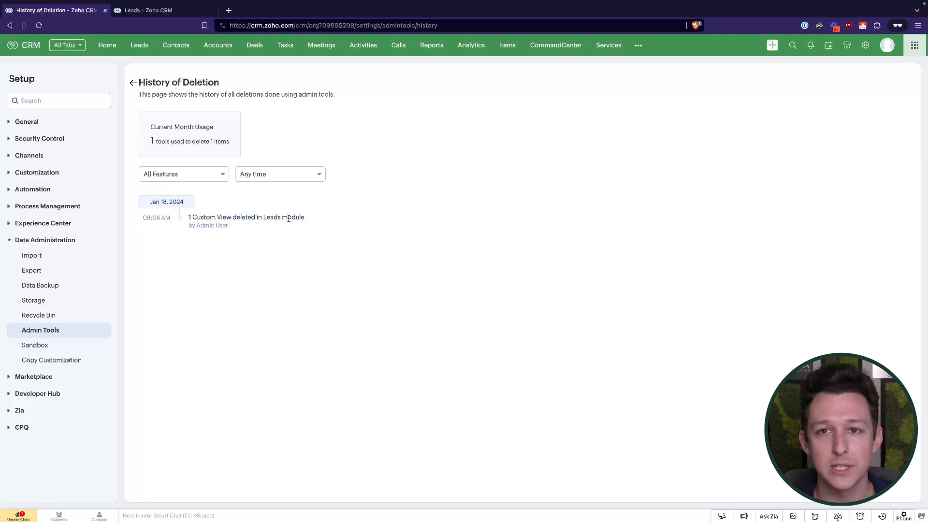
mouse_move(269, 233)
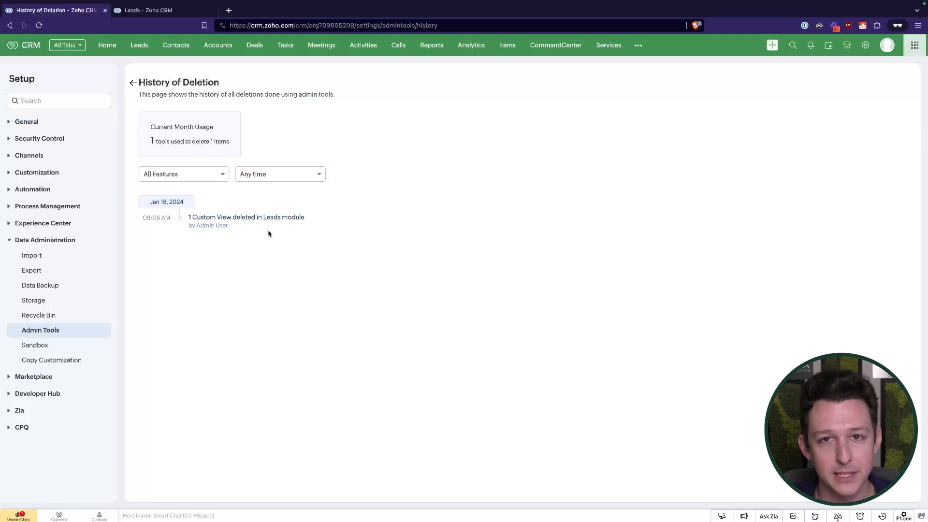
Return from the deletion history to the Admin Tools feature chooser.
left_click(135, 84)
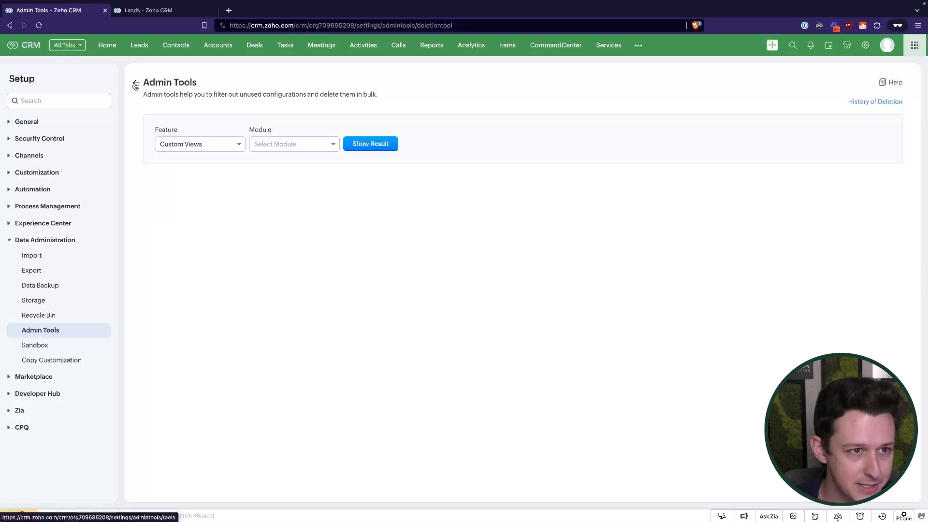
left_click(138, 86)
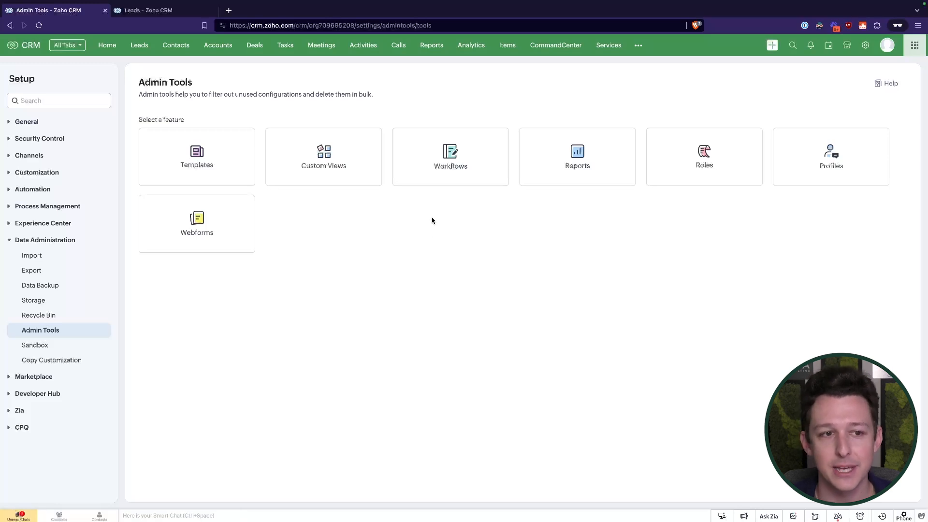
List unused Deals workflows, showing the active 'mark invoice void/sent' rule from Sep 5, 2023.
left_click(451, 157)
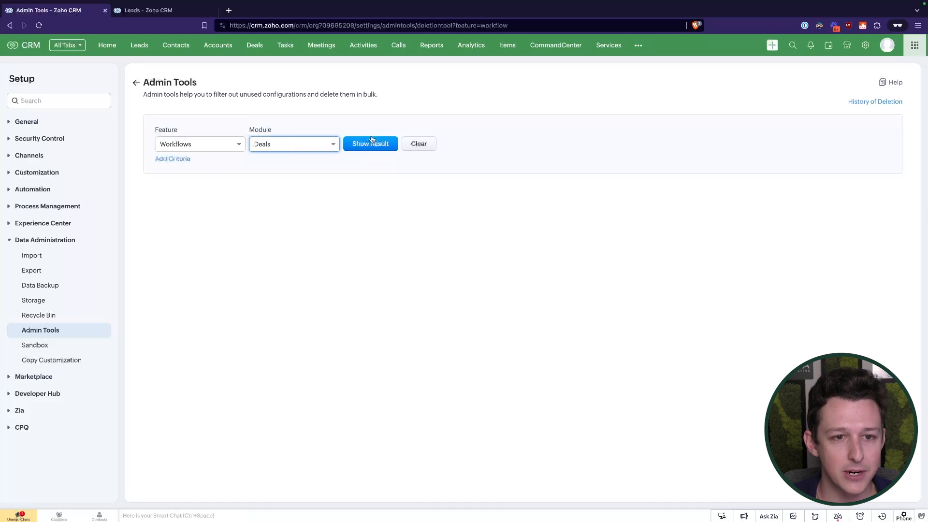
left_click(370, 143)
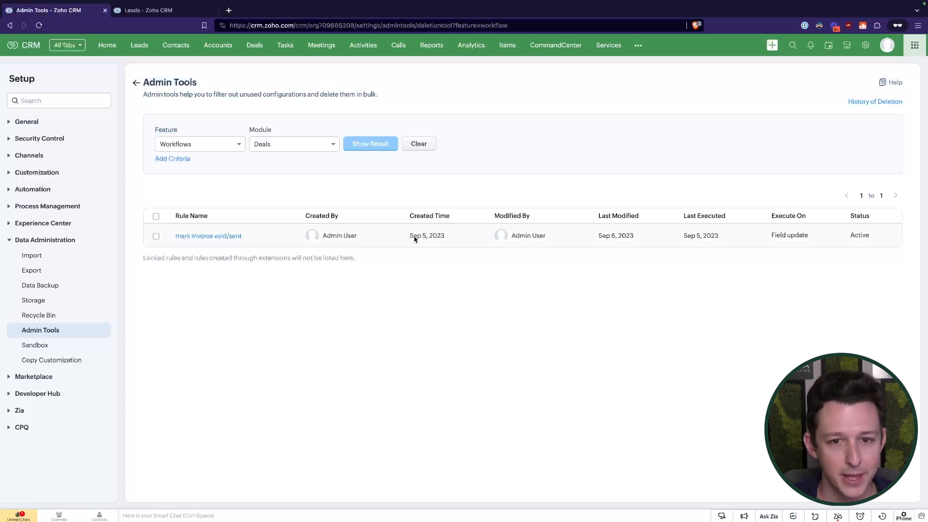
mouse_move(639, 178)
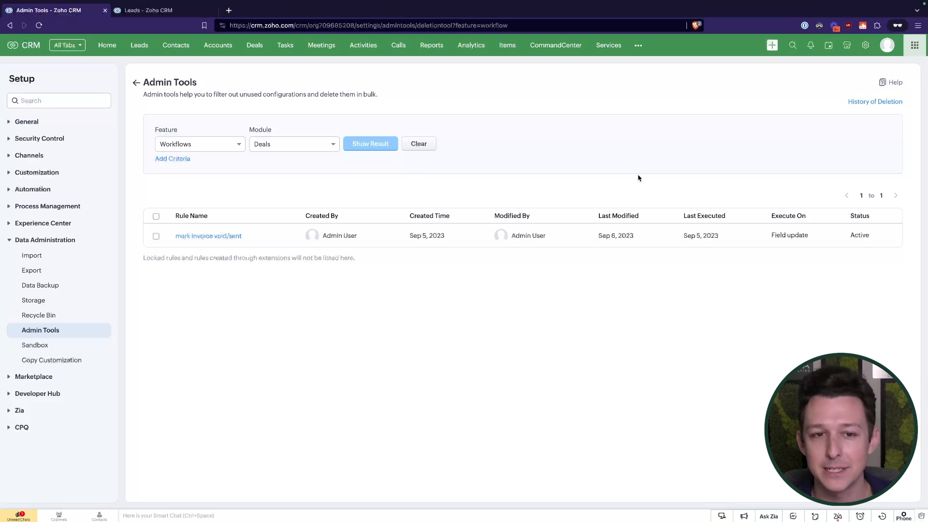
mouse_move(684, 247)
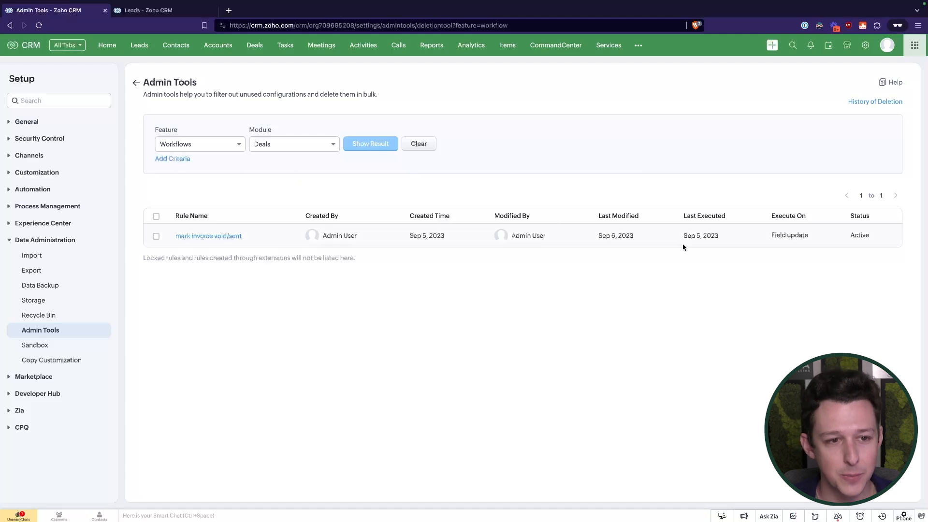
mouse_move(710, 276)
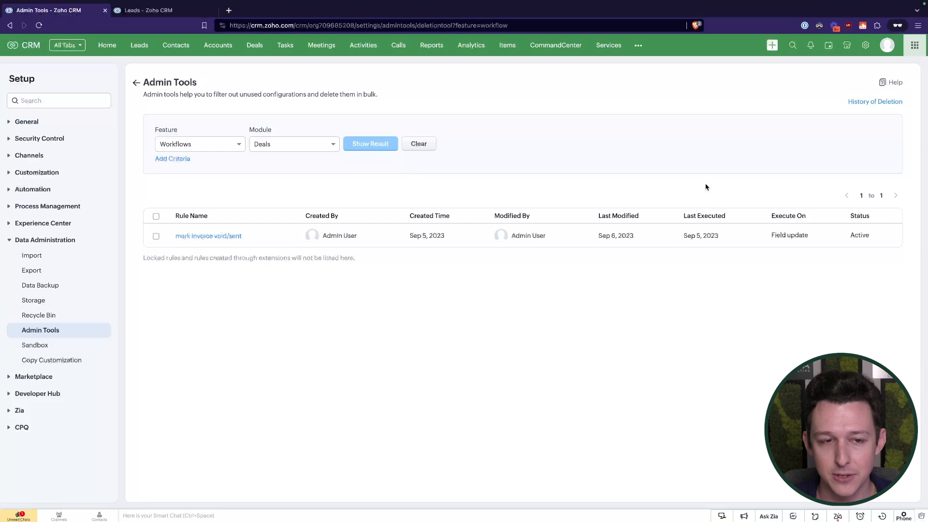
mouse_move(875, 219)
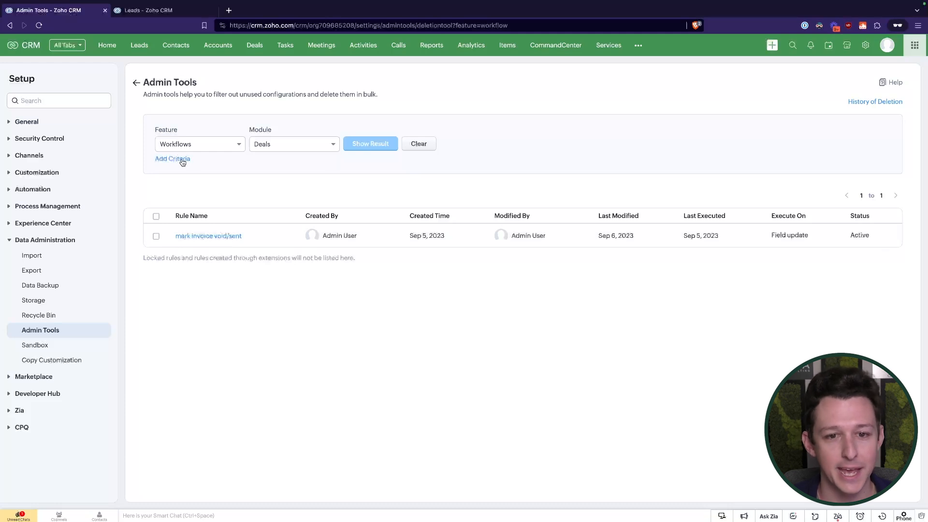
mouse_move(700, 202)
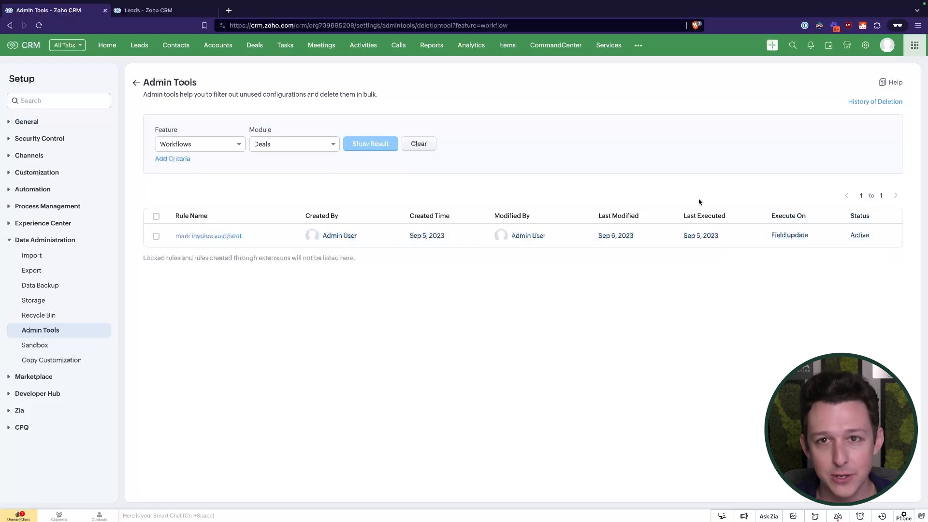
mouse_move(769, 192)
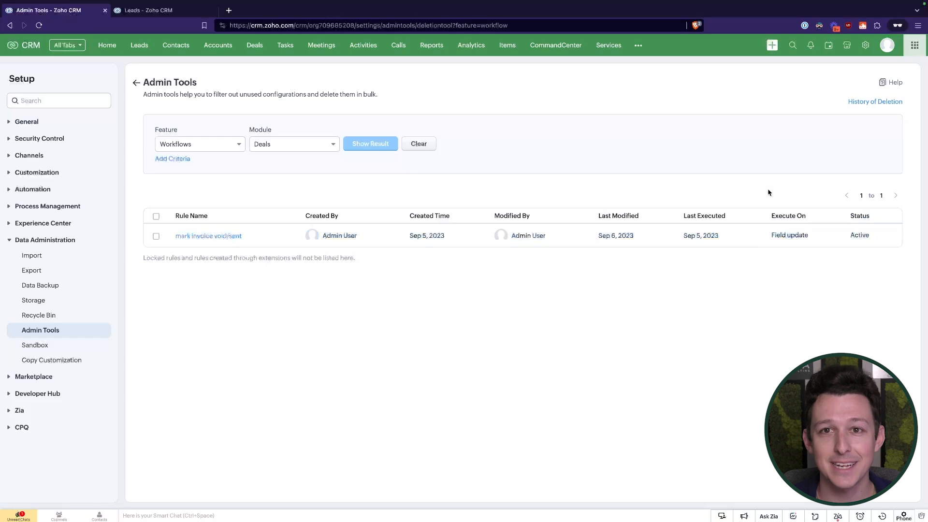
mouse_move(677, 203)
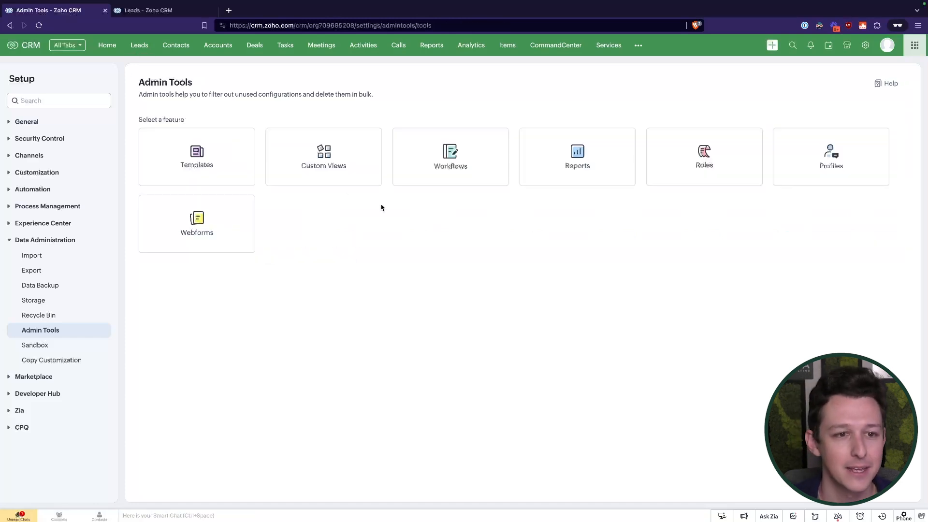
List the unused Deals email templates, three of them shown for review.
left_click(198, 157)
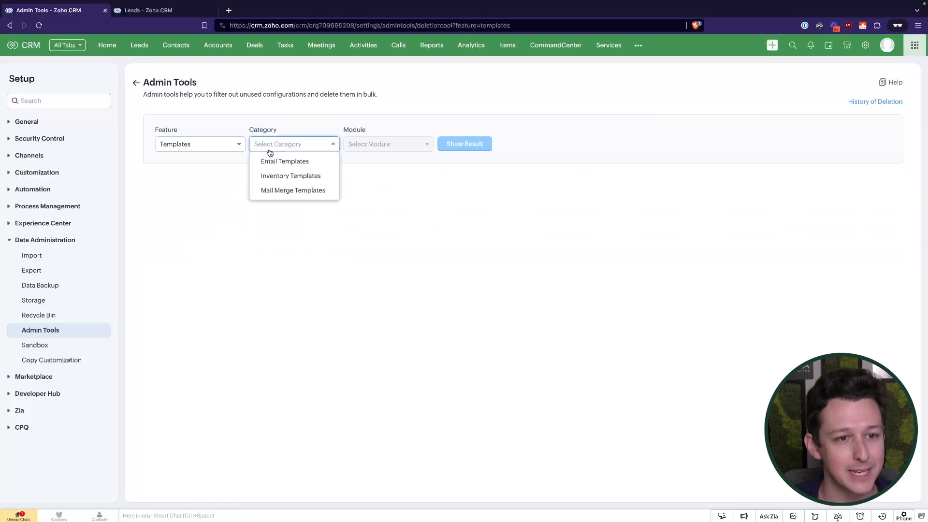
left_click(284, 161)
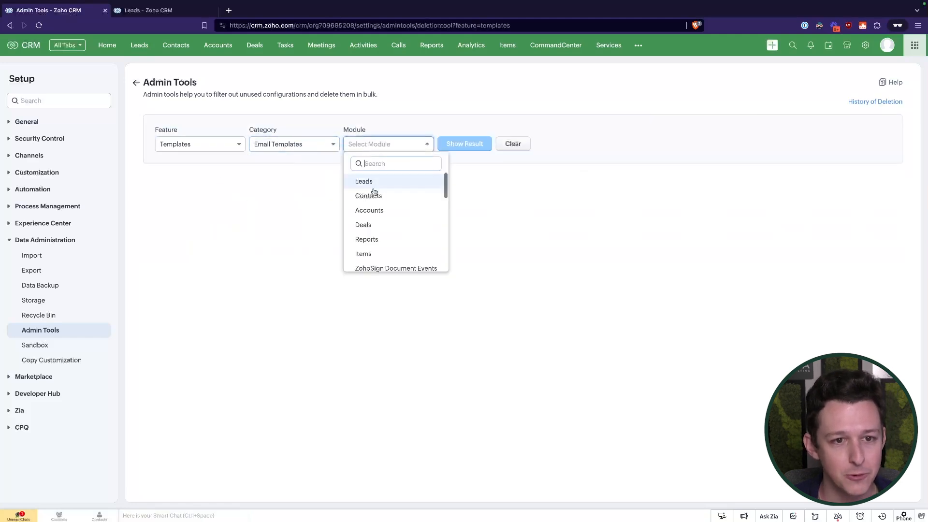
left_click(363, 224)
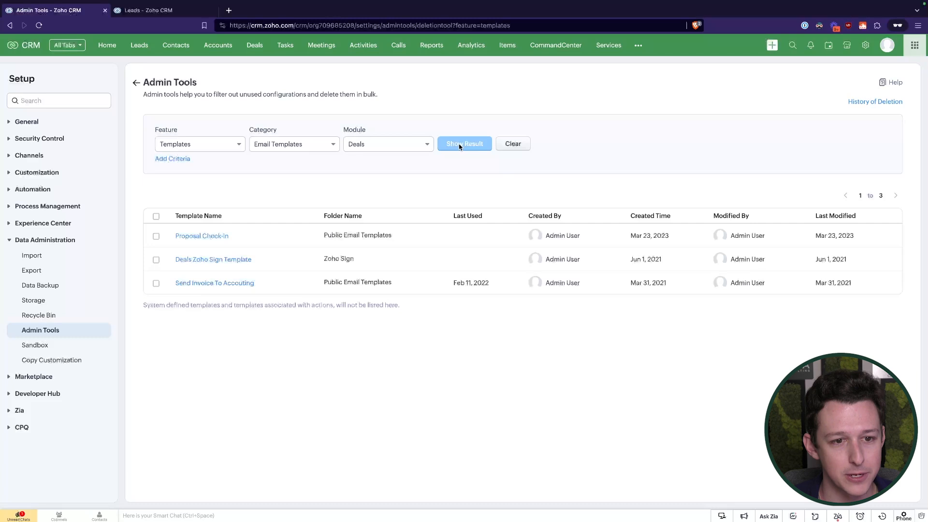
mouse_move(745, 195)
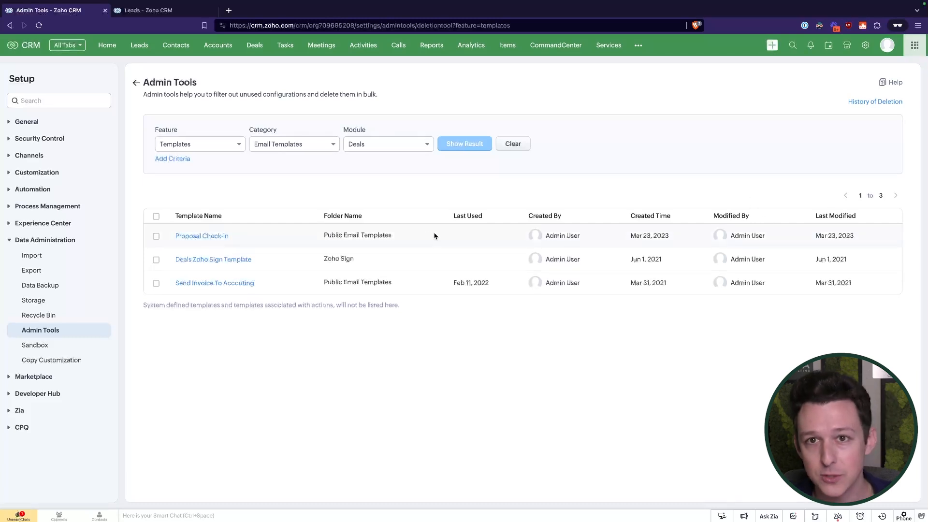
mouse_move(455, 257)
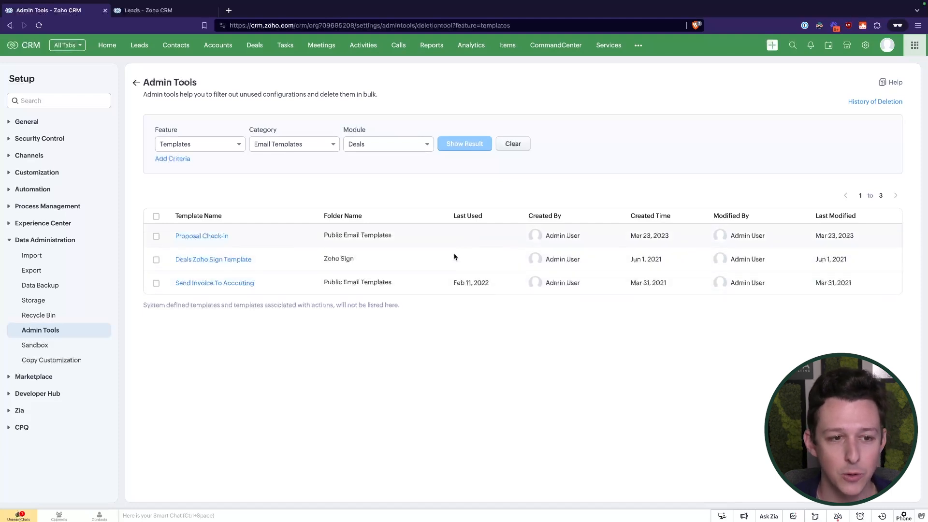
mouse_move(288, 256)
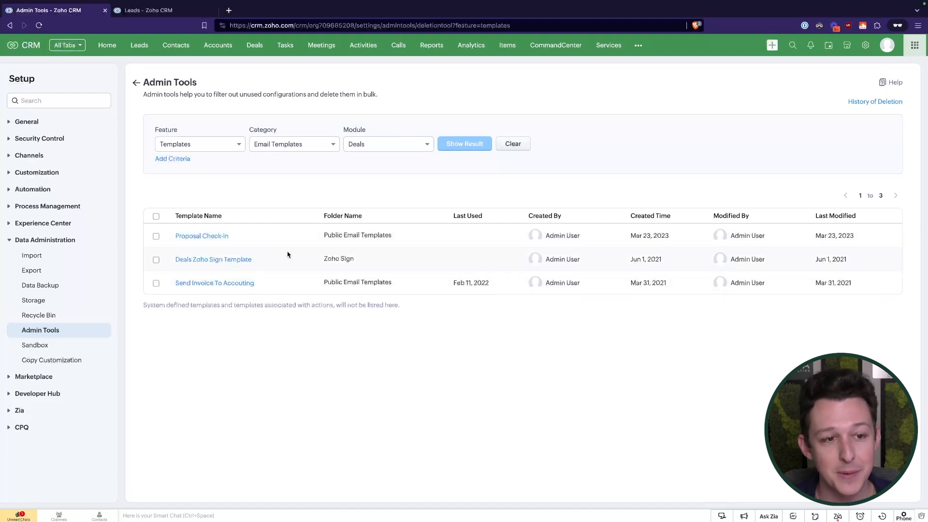
mouse_move(403, 255)
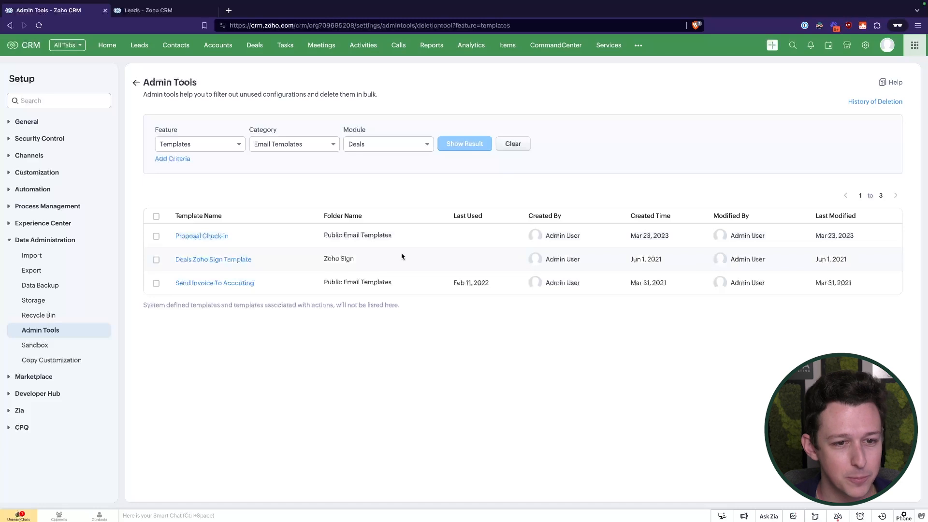
mouse_move(488, 250)
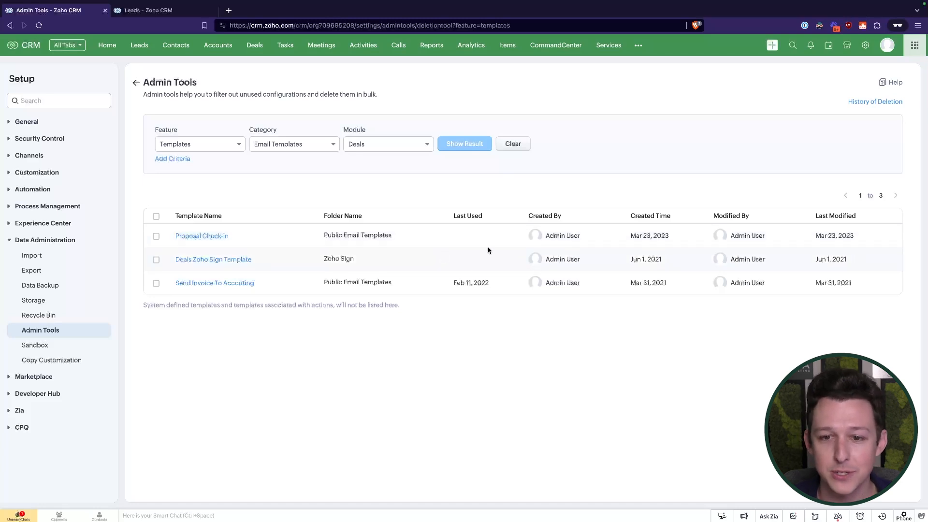
mouse_move(660, 182)
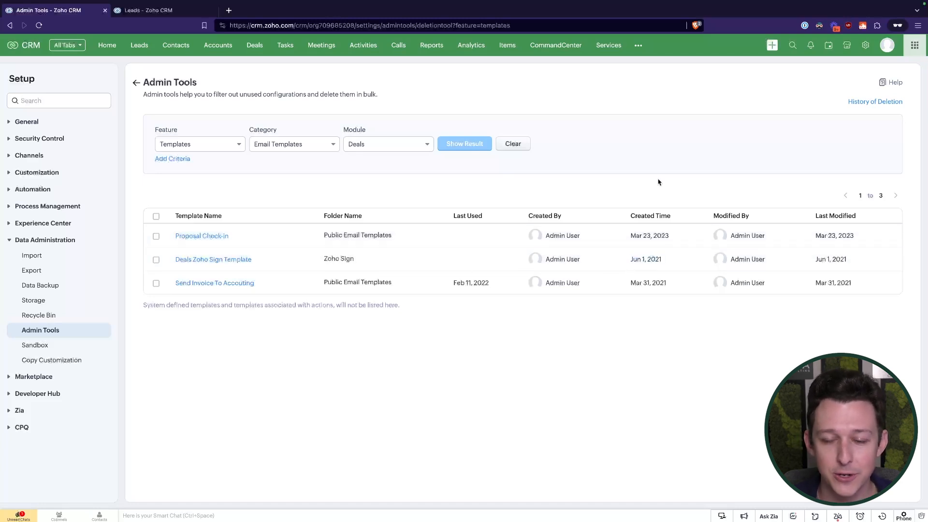
mouse_move(317, 269)
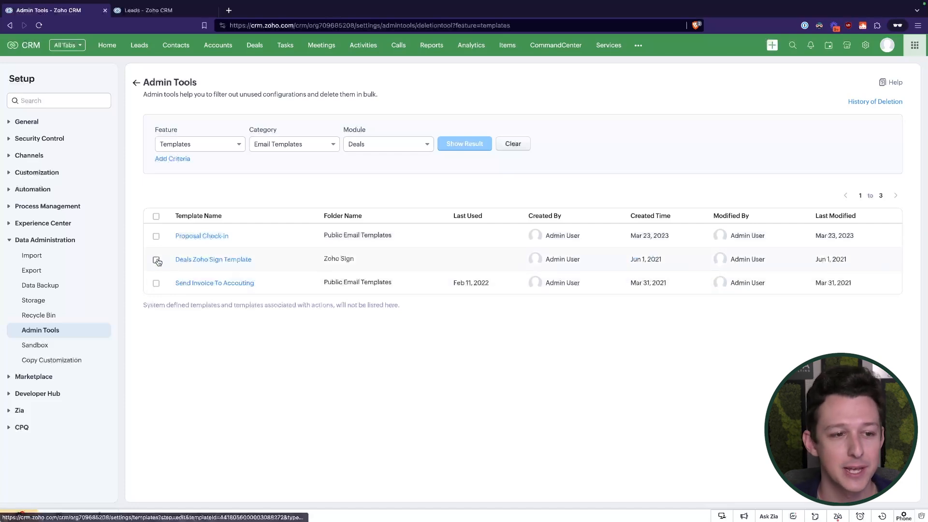
Select the Deals Zoho Sign Template, then return to the Admin Tools feature chooser.
left_click(157, 260)
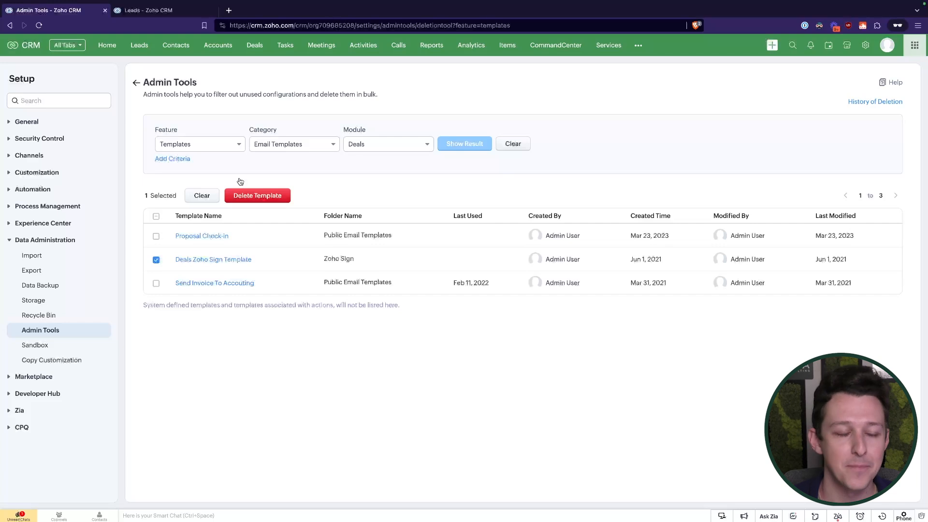
left_click(136, 83)
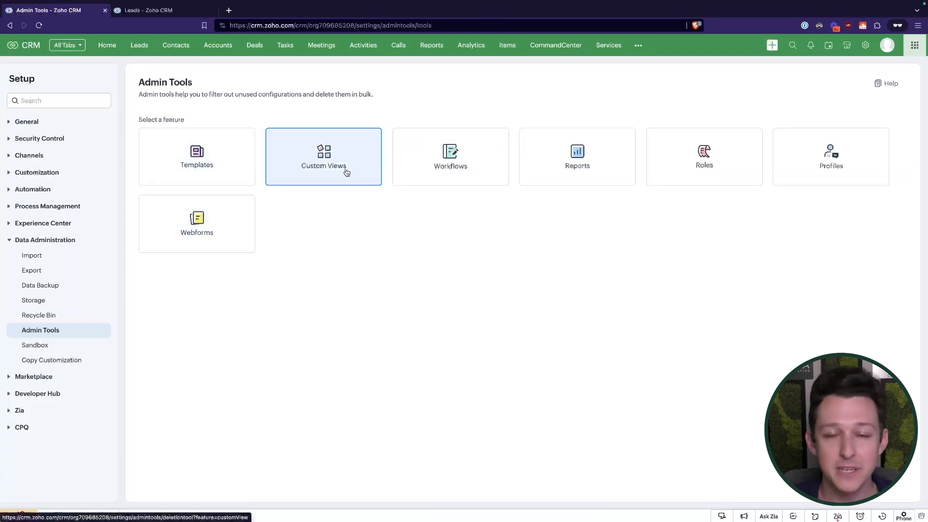
mouse_move(355, 219)
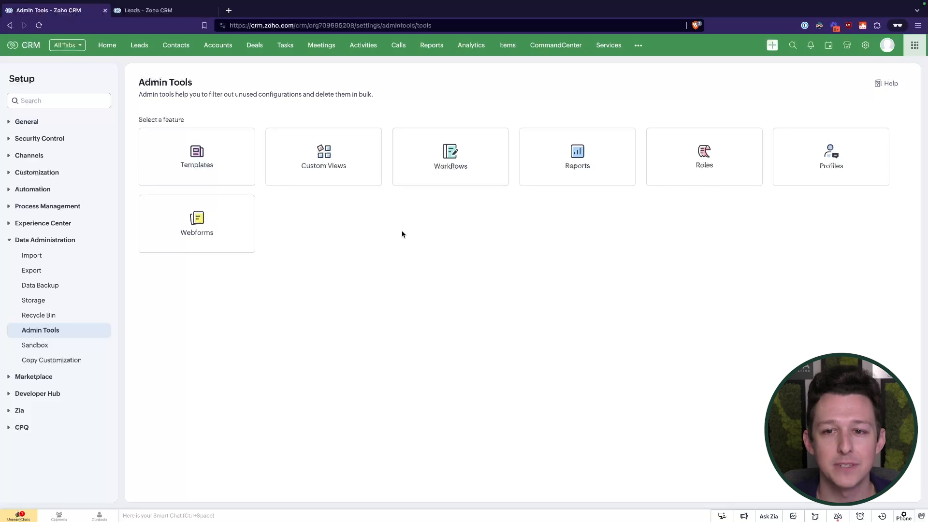
mouse_move(704, 166)
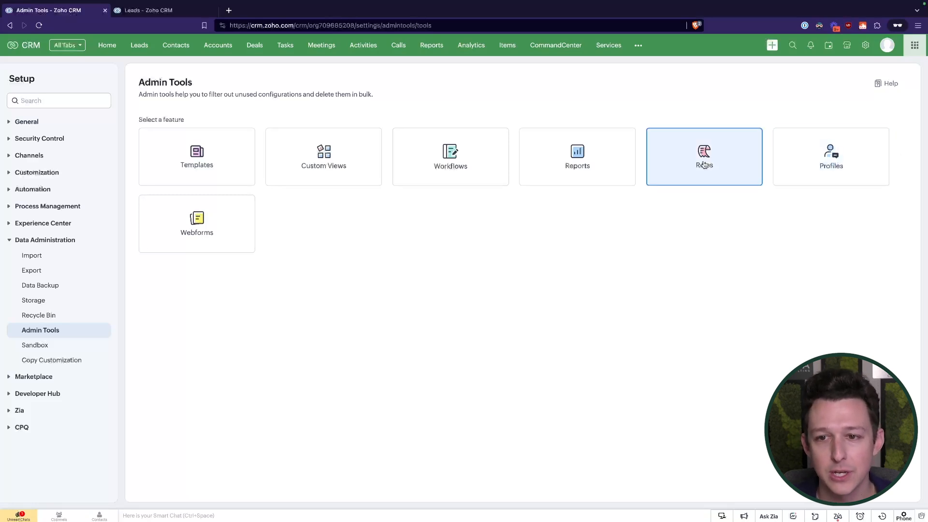
List the three custom roles with user counts, then choose Webforms as the next feature.
left_click(703, 157)
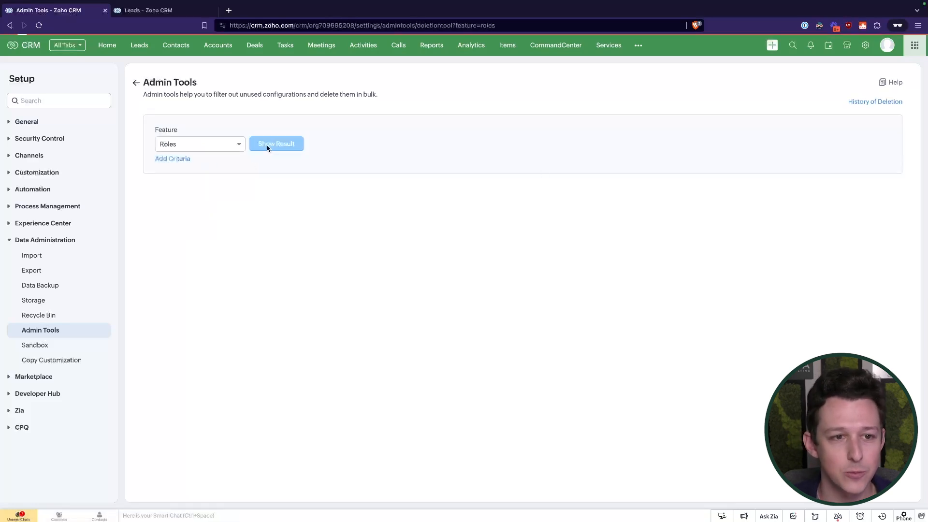
left_click(277, 143)
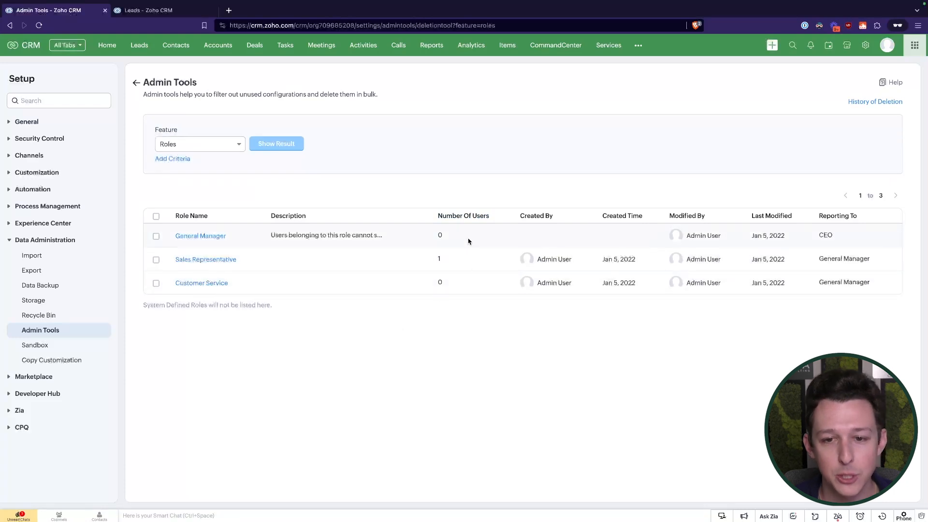
mouse_move(462, 183)
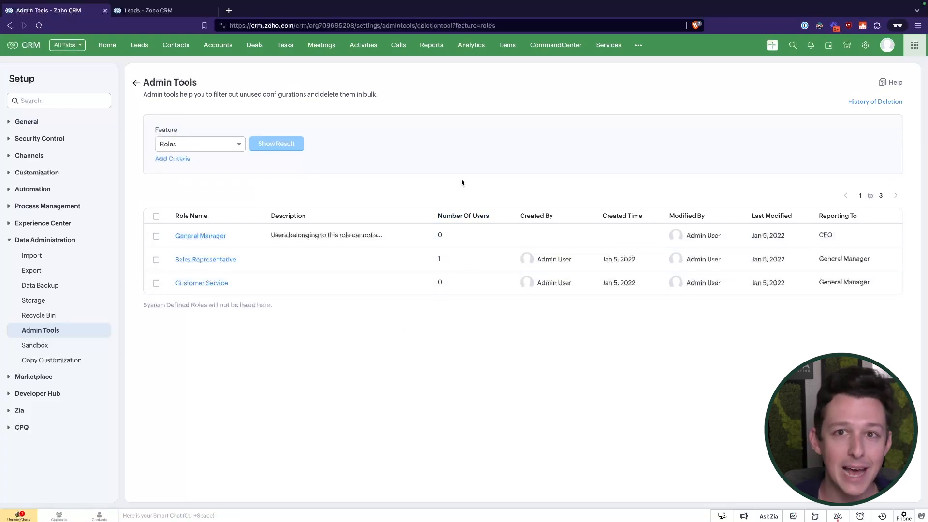
mouse_move(457, 255)
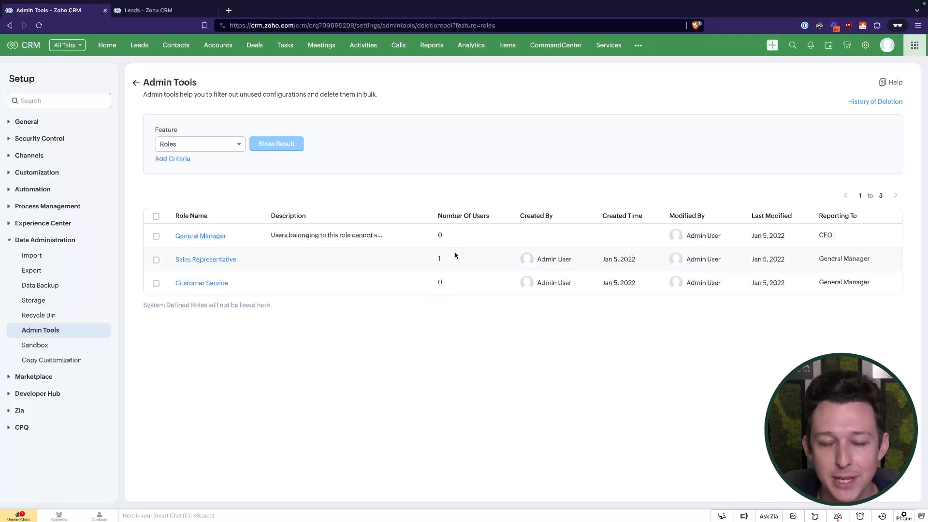
mouse_move(443, 199)
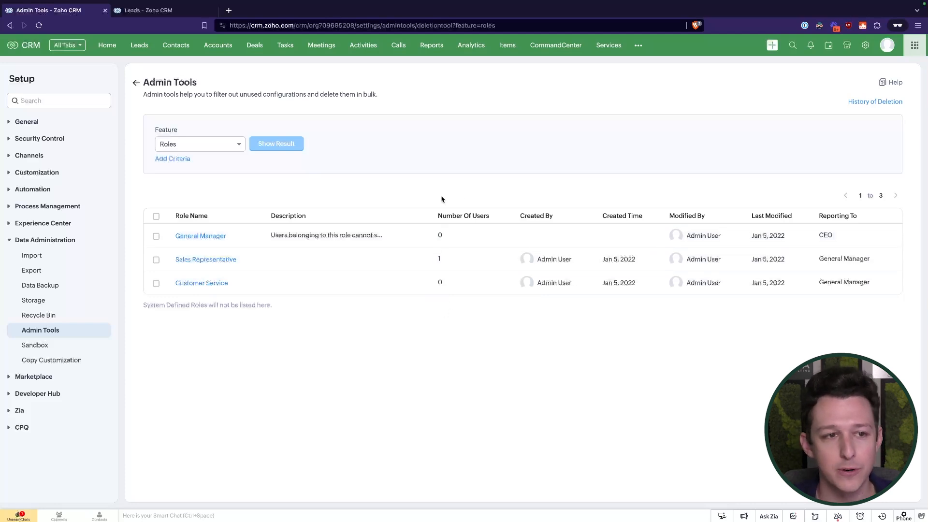
mouse_move(157, 247)
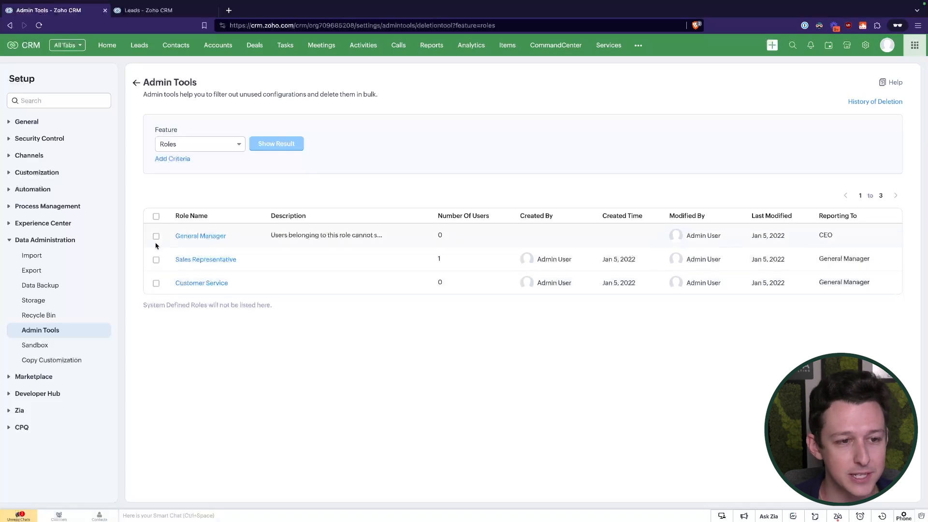
left_click(156, 236)
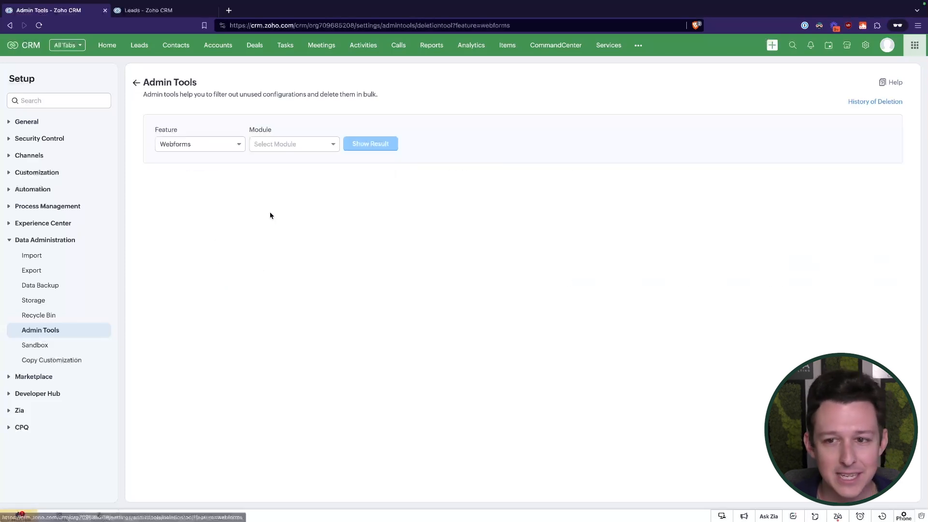
List Leads webforms for deletion, find none, and return to the feature chooser.
left_click(294, 143)
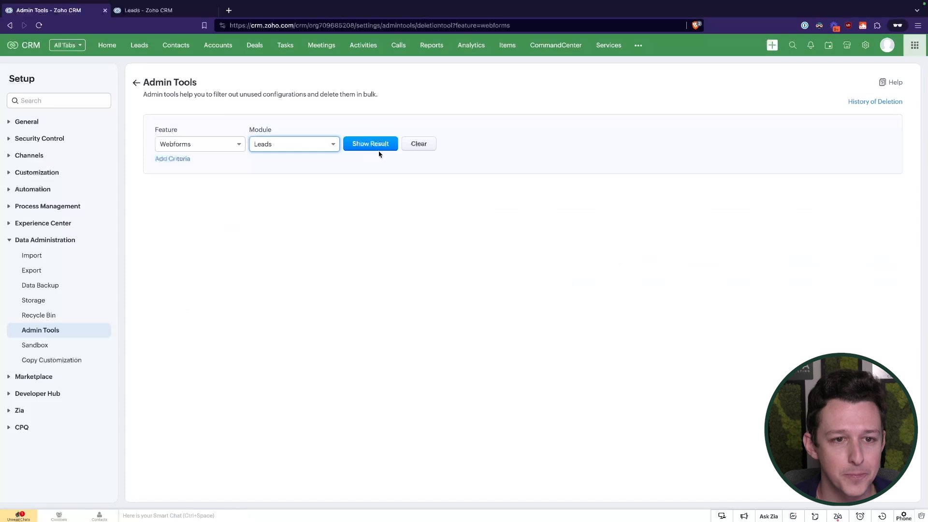
left_click(371, 143)
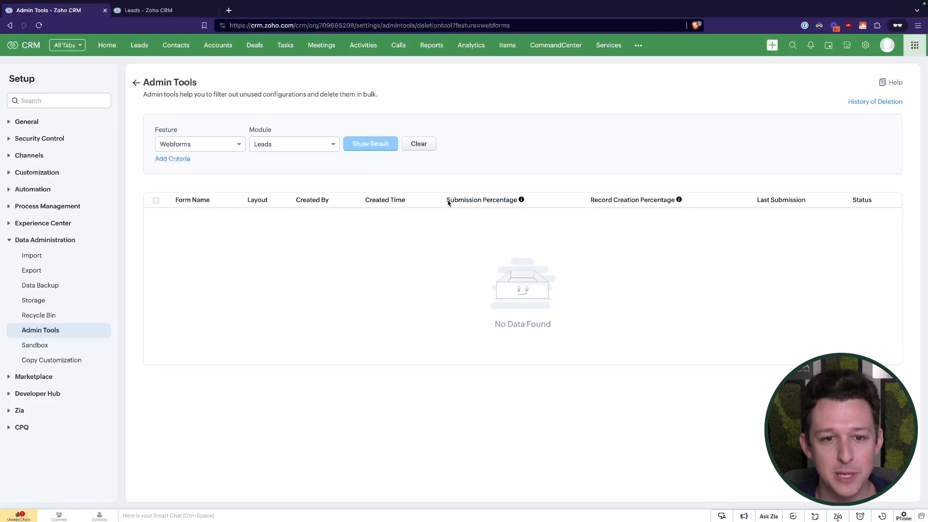
double_click(615, 199)
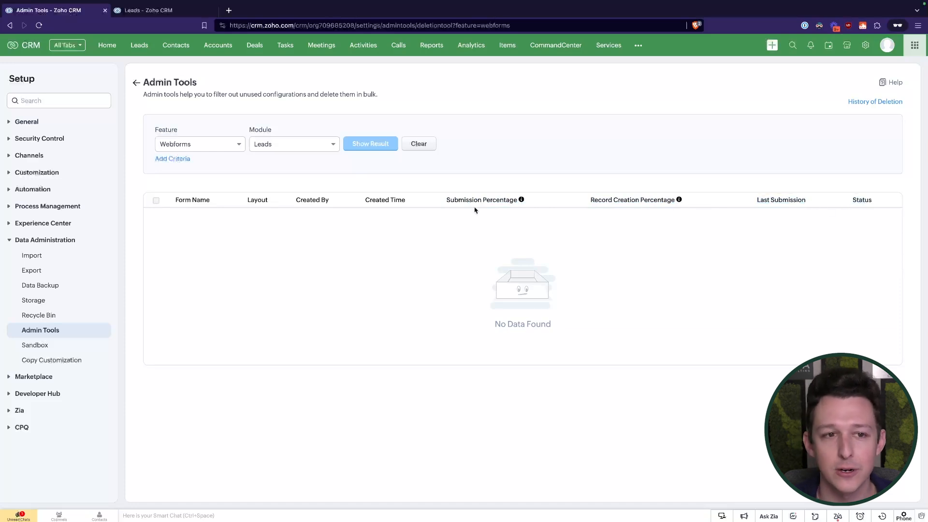
left_click(136, 83)
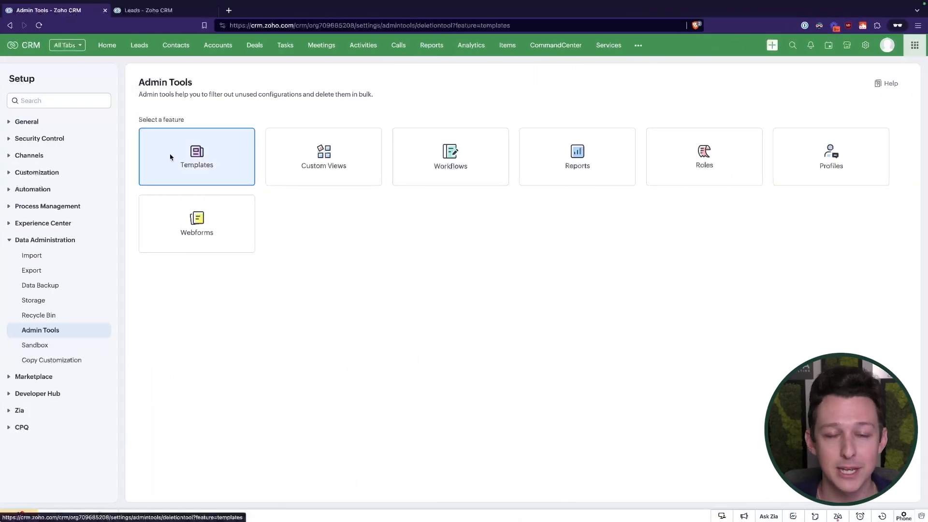
List the five Leads email templates for deletion, then leave Admin Tools for the Setup page.
left_click(198, 157)
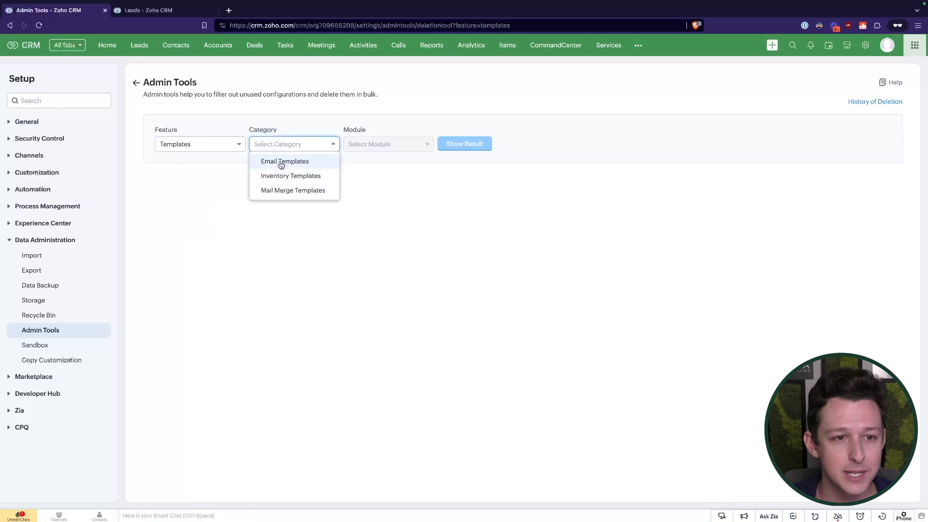
left_click(284, 161)
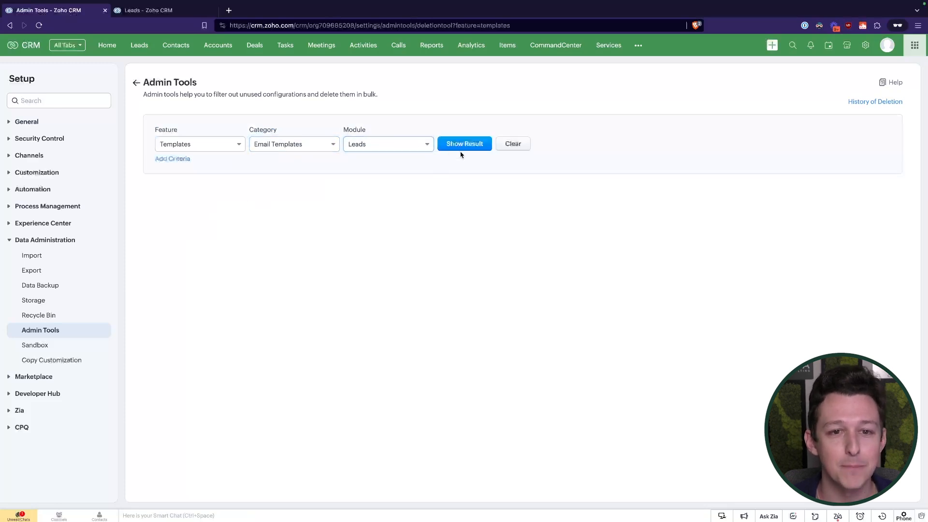
left_click(464, 143)
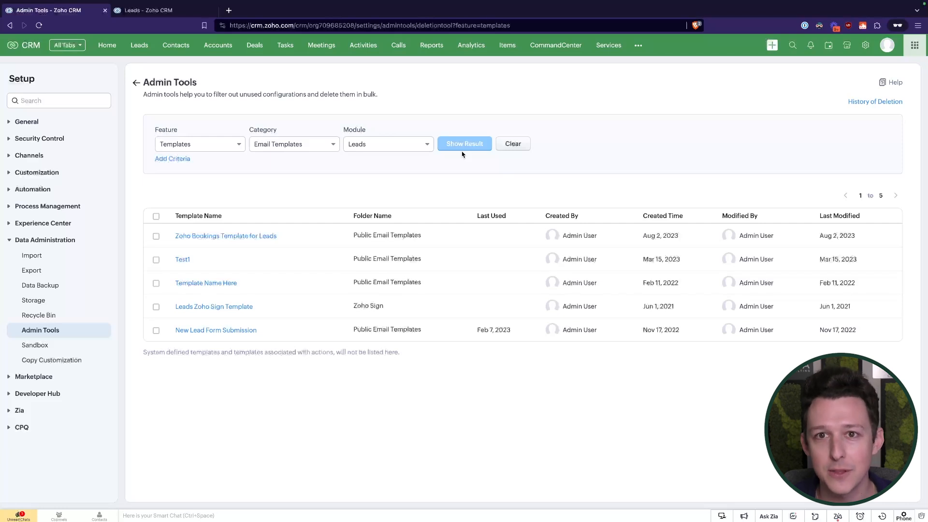
mouse_move(234, 238)
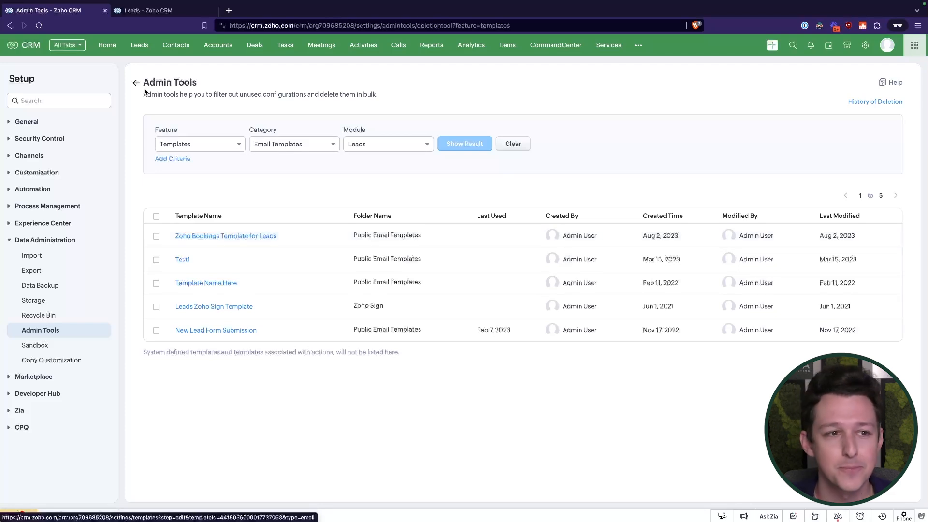
left_click(137, 82)
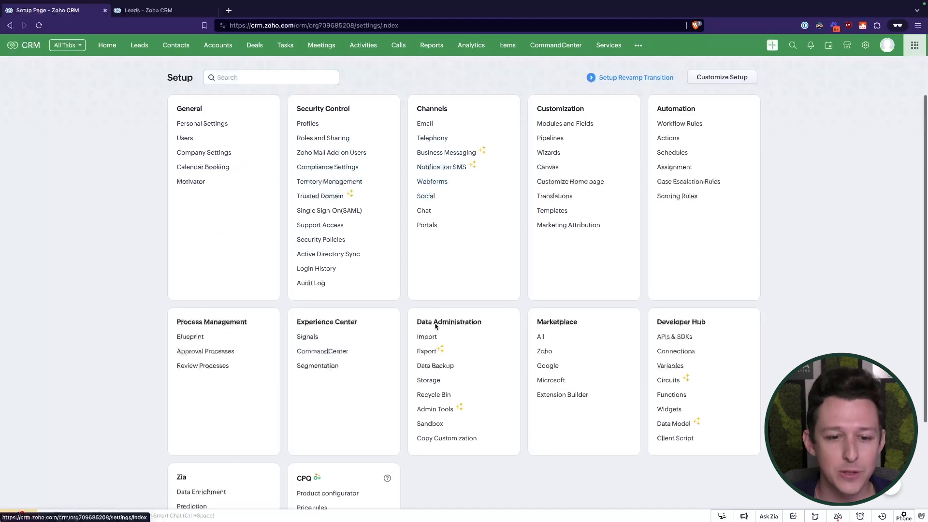
Reopen Admin Tools from Data Administration on the Setup page.
scroll("down", 3)
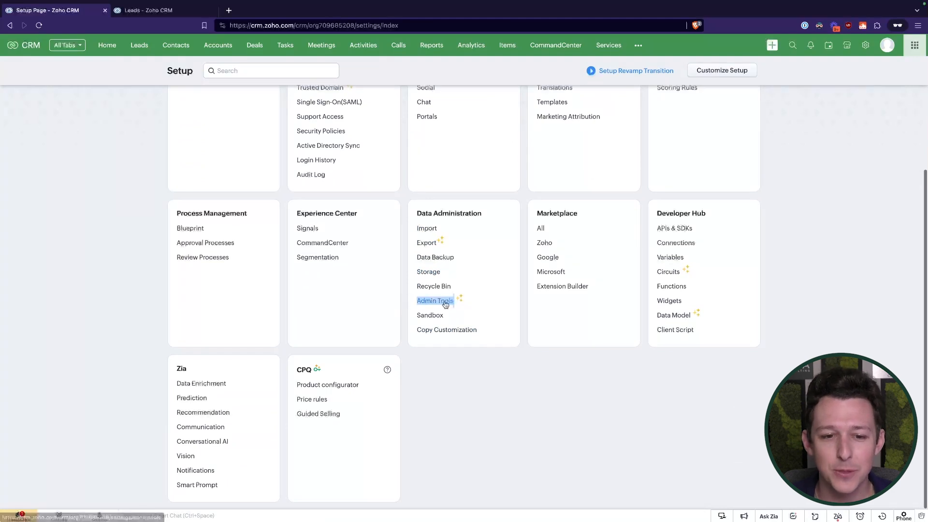
left_click(435, 301)
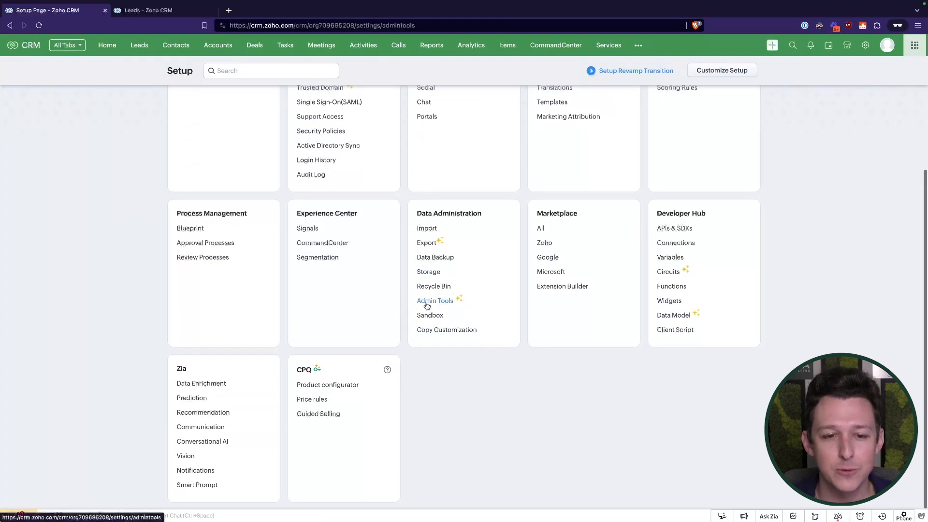
left_click(435, 300)
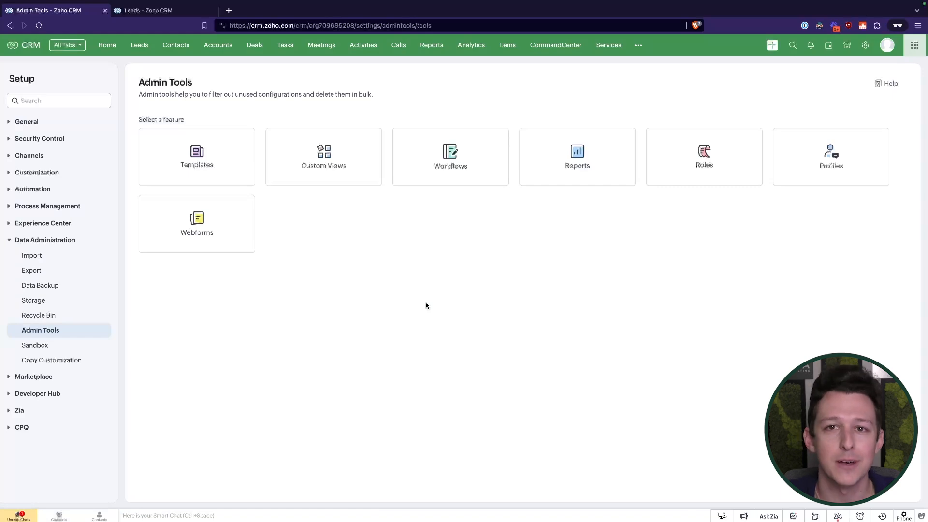